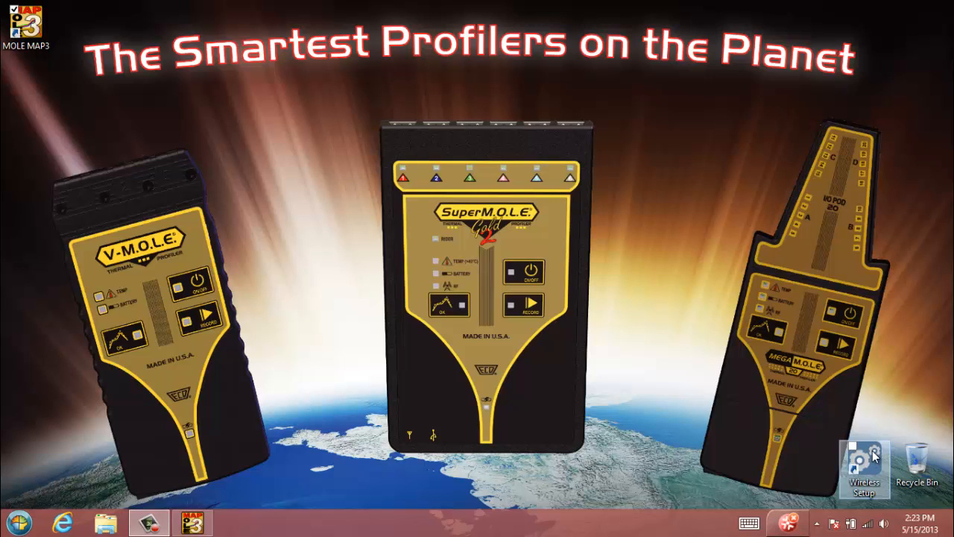
{"action": "mouse_move", "coordinate": [625, 332]}
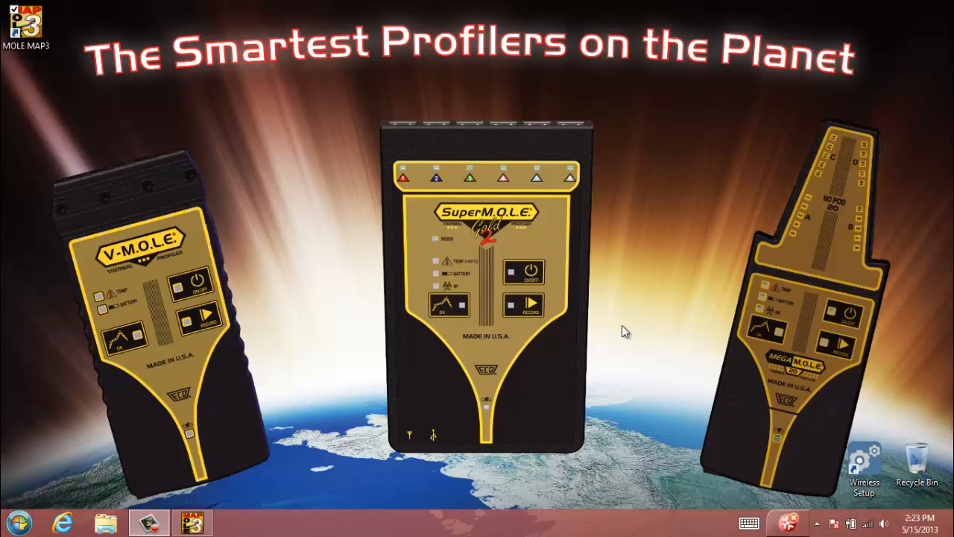
{"action": "mouse_move", "coordinate": [616, 347]}
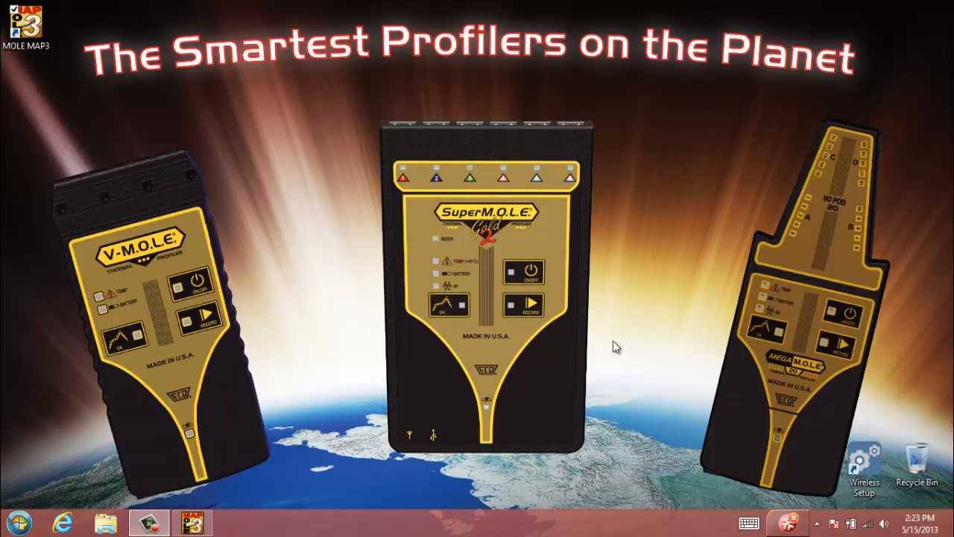
Launch MOLE MAP so the SampleBasic environment opens on its welcome page.
{"action": "left_click", "coordinate": [191, 522]}
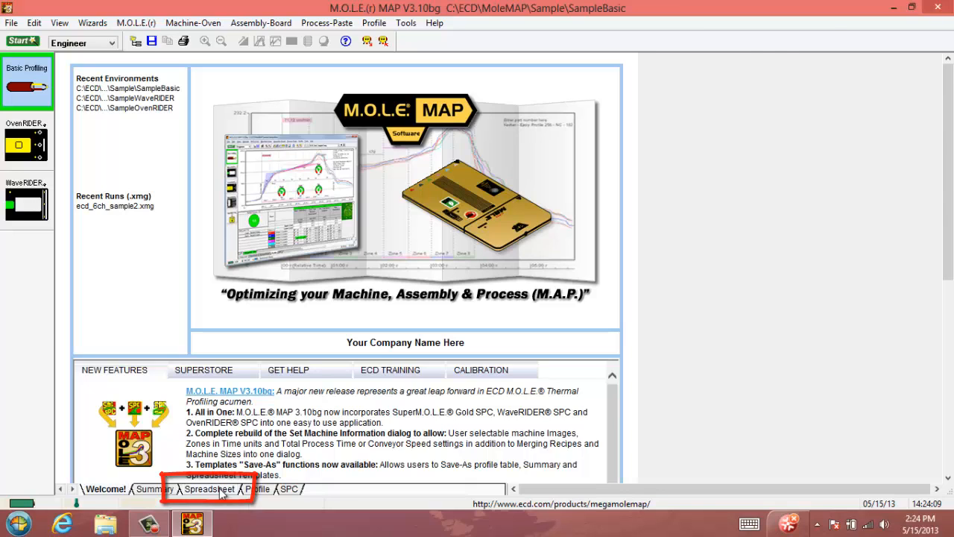
Switch to the Spreadsheet view listing the five SampleBasic data runs.
{"action": "left_click", "coordinate": [210, 489]}
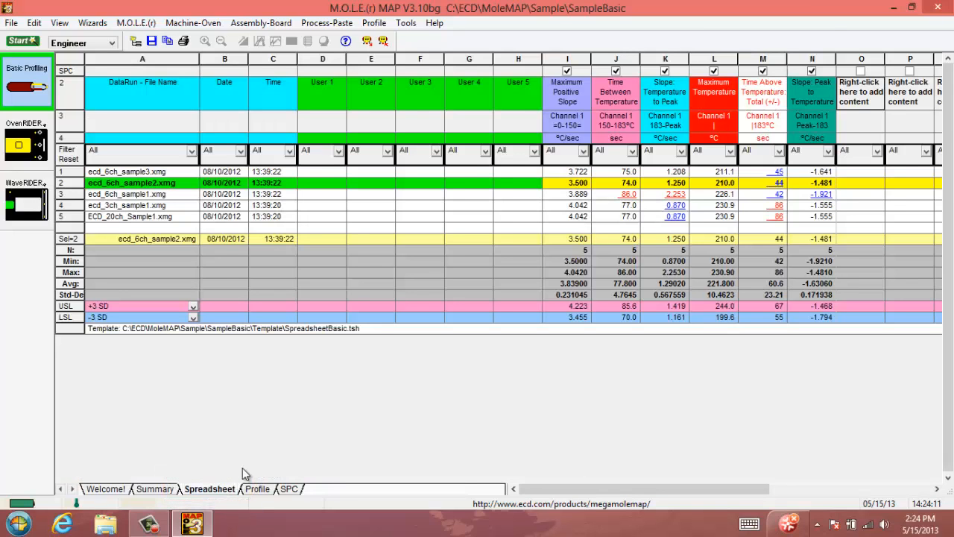
{"action": "mouse_move", "coordinate": [358, 405]}
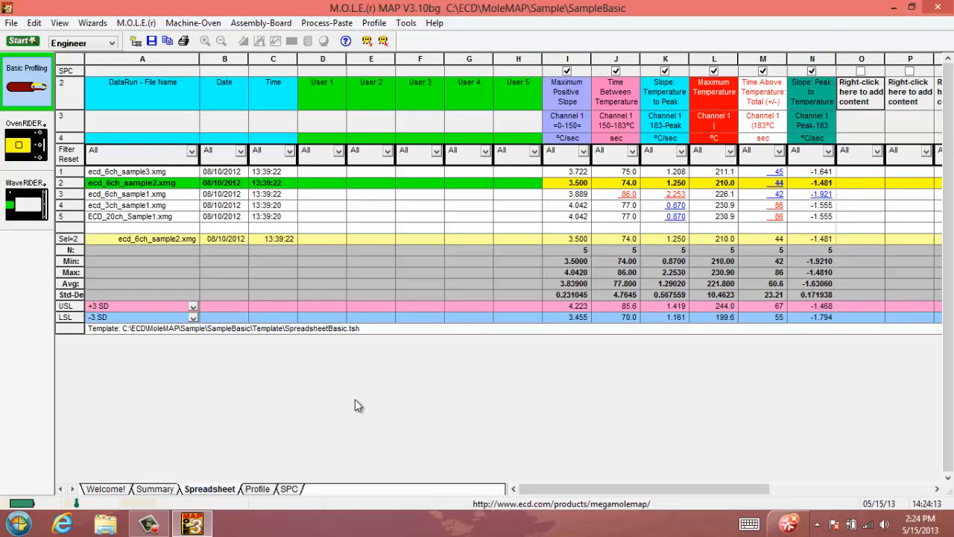
{"action": "mouse_move", "coordinate": [349, 411]}
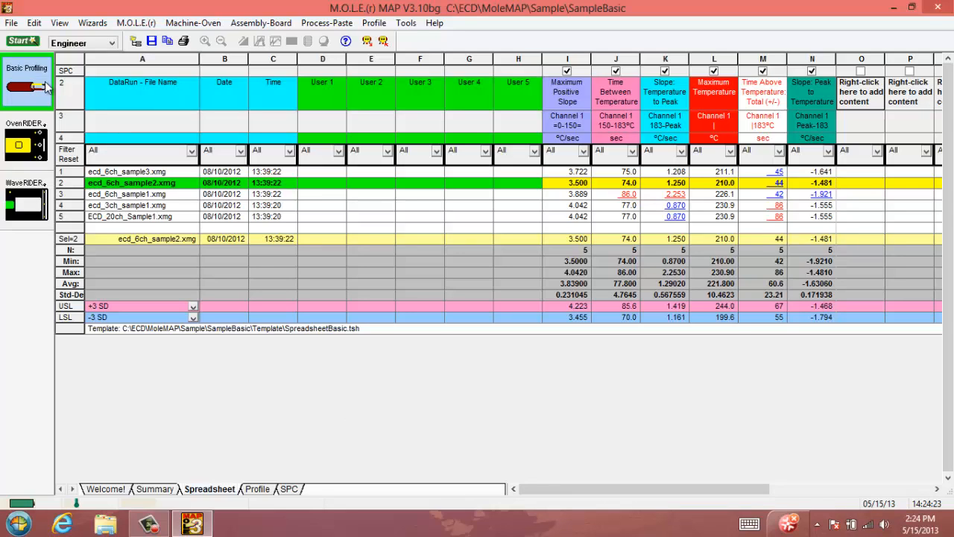
{"action": "mouse_move", "coordinate": [93, 172]}
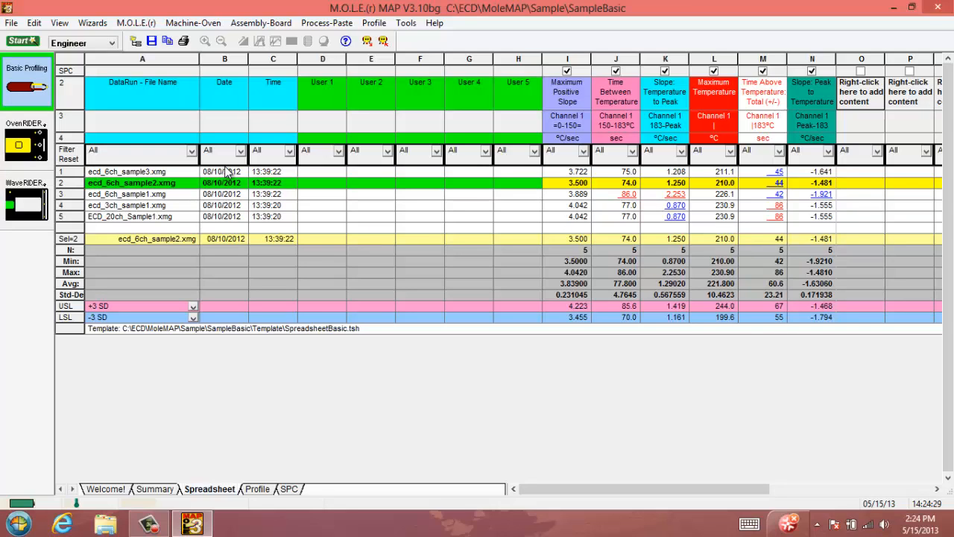
{"action": "mouse_move", "coordinate": [333, 167]}
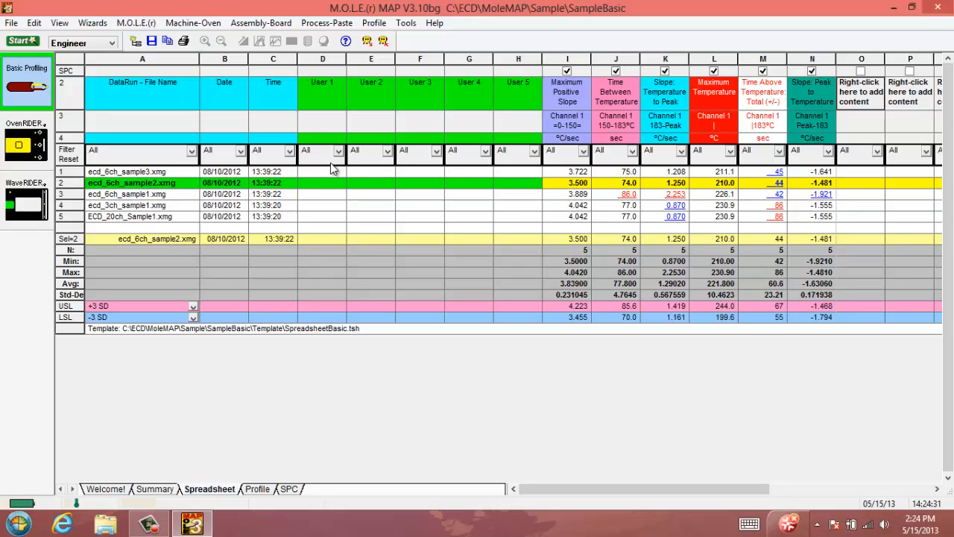
{"action": "mouse_move", "coordinate": [492, 265]}
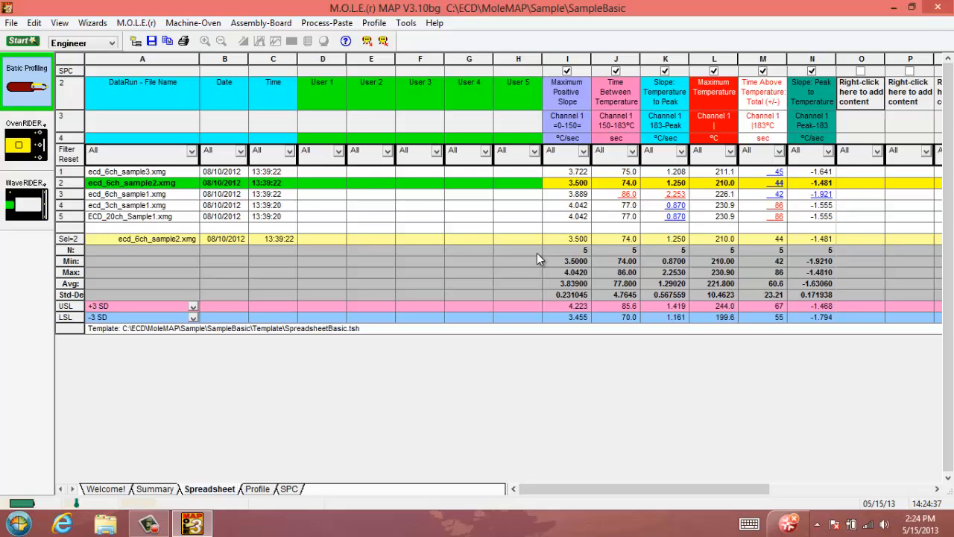
{"action": "mouse_move", "coordinate": [544, 259]}
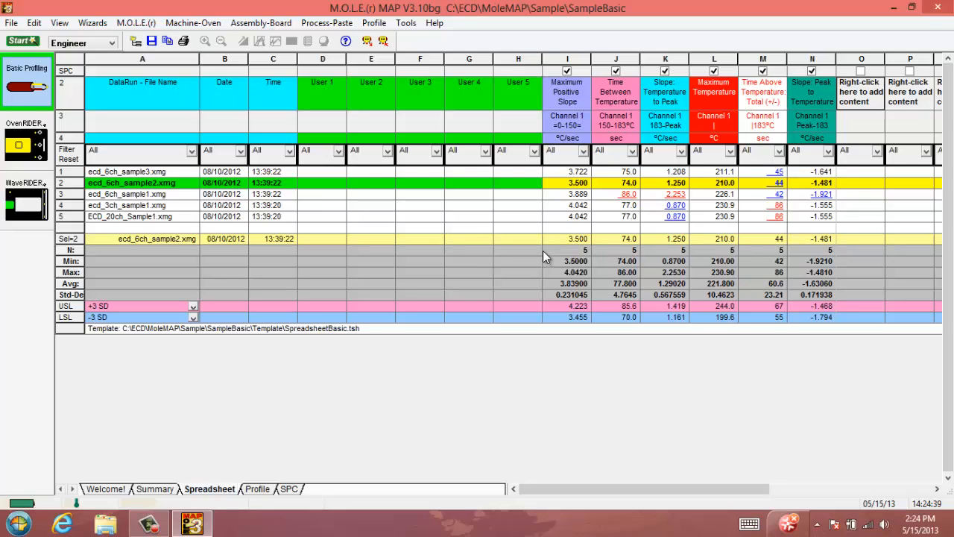
{"action": "mouse_move", "coordinate": [570, 258]}
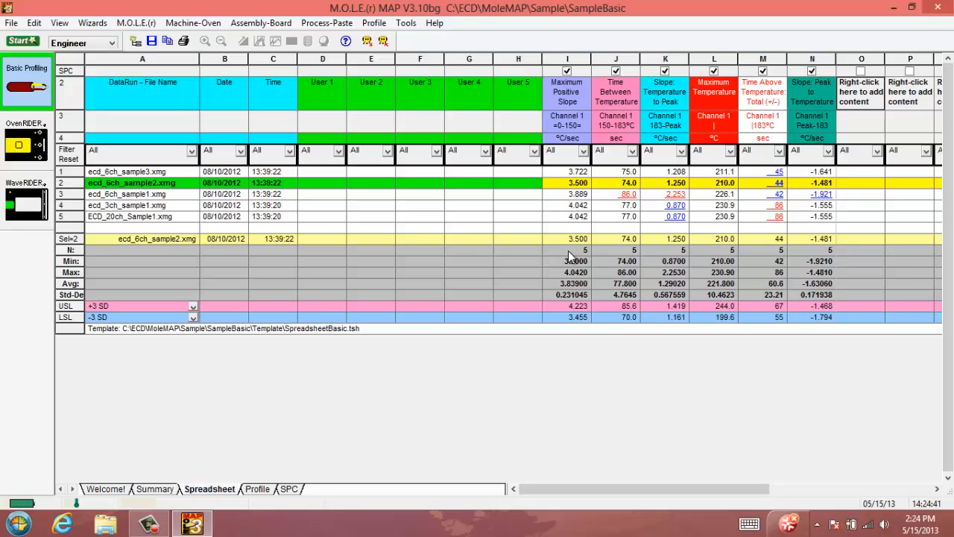
{"action": "mouse_move", "coordinate": [550, 265]}
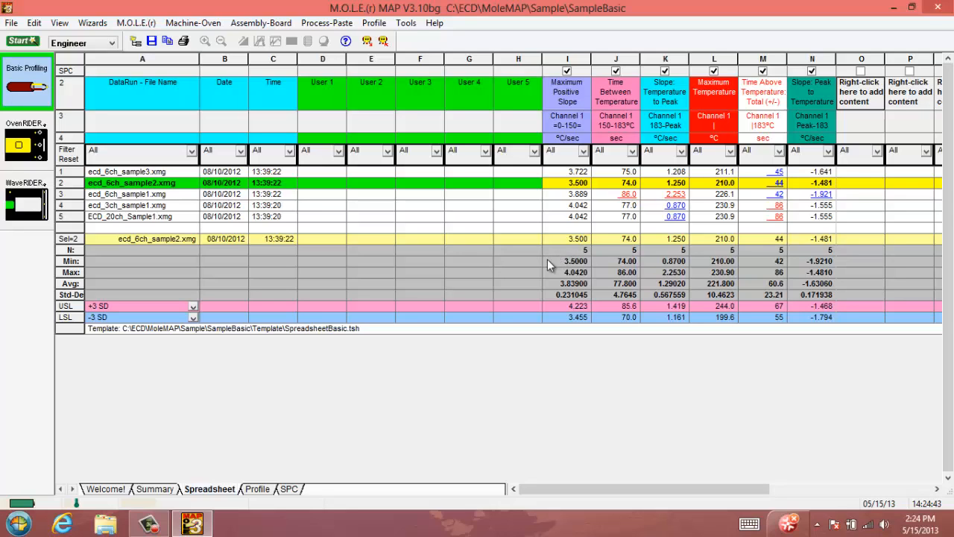
{"action": "mouse_move", "coordinate": [733, 306]}
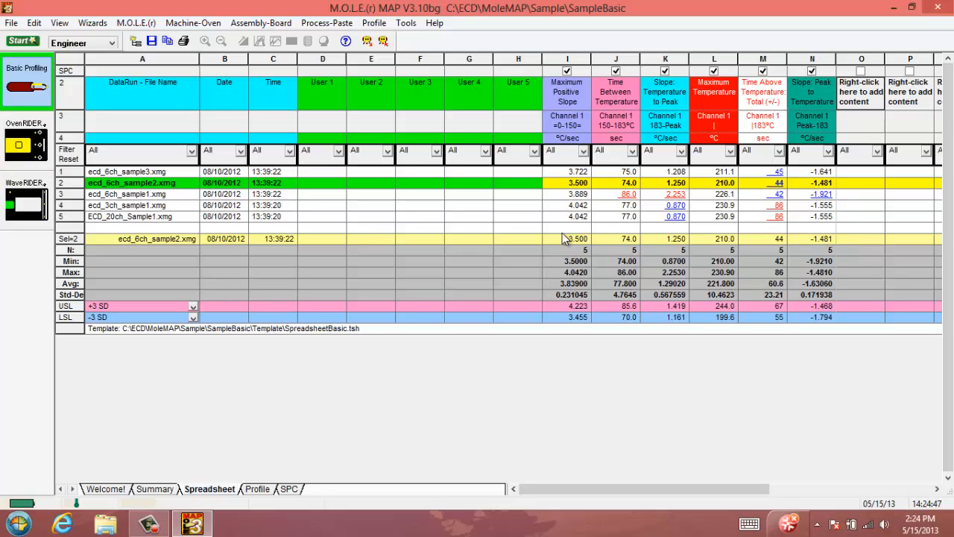
{"action": "mouse_move", "coordinate": [540, 248]}
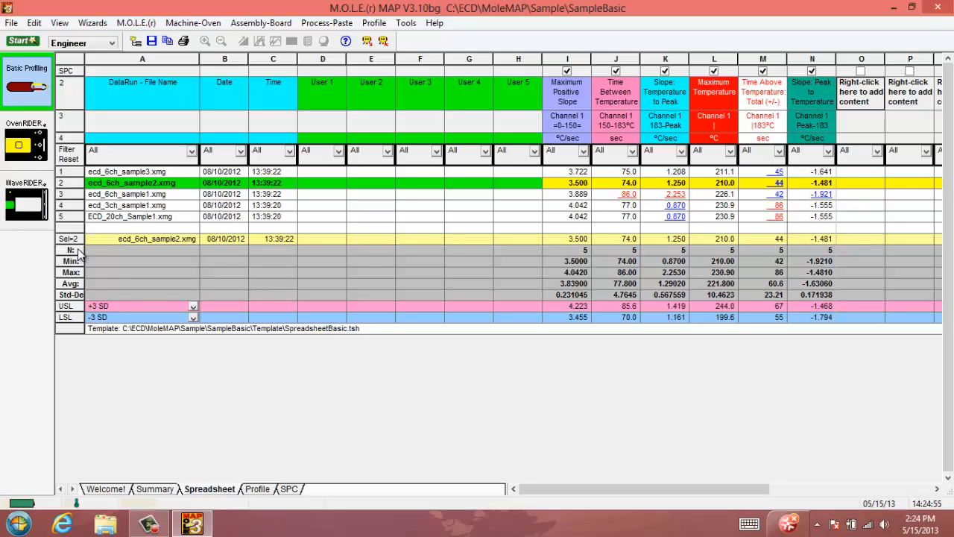
{"action": "mouse_move", "coordinate": [544, 263]}
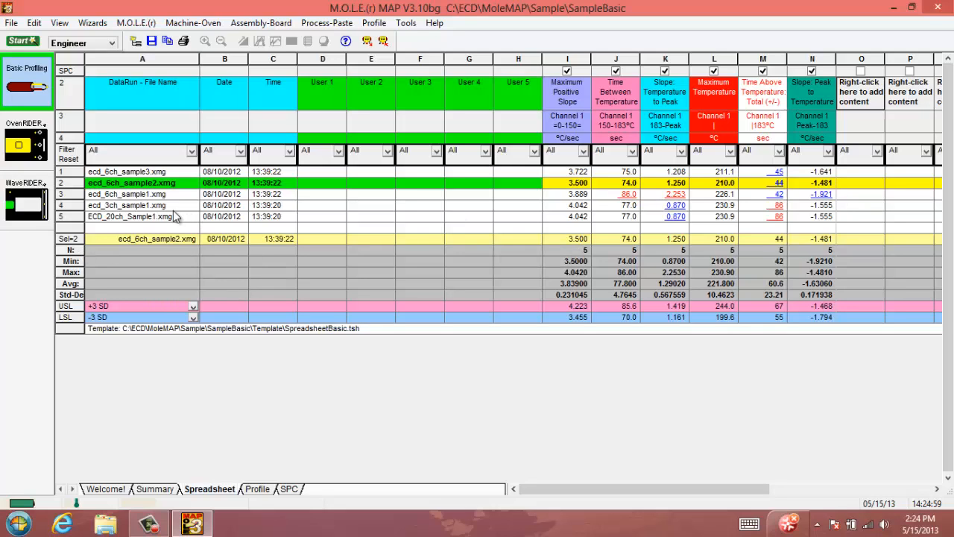
{"action": "mouse_move", "coordinate": [170, 224]}
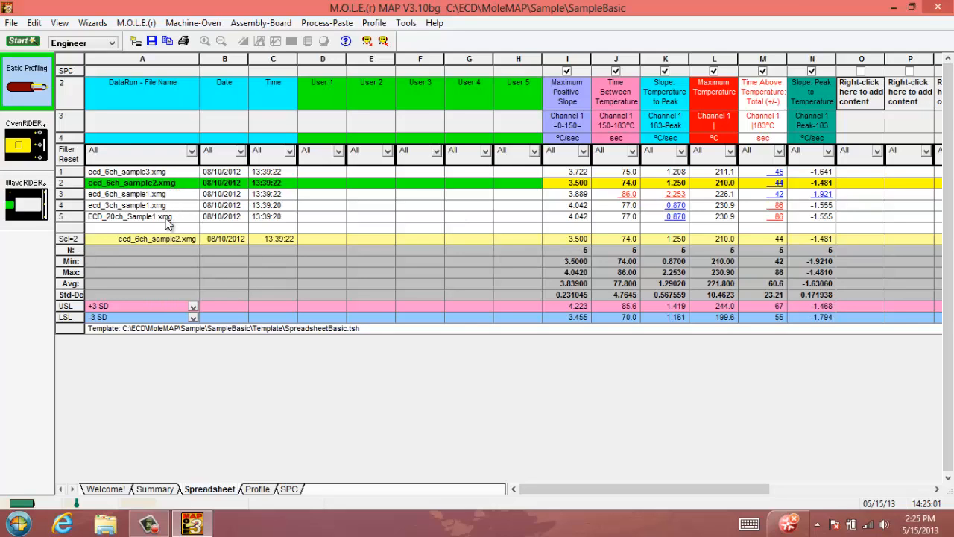
{"action": "mouse_move", "coordinate": [78, 269]}
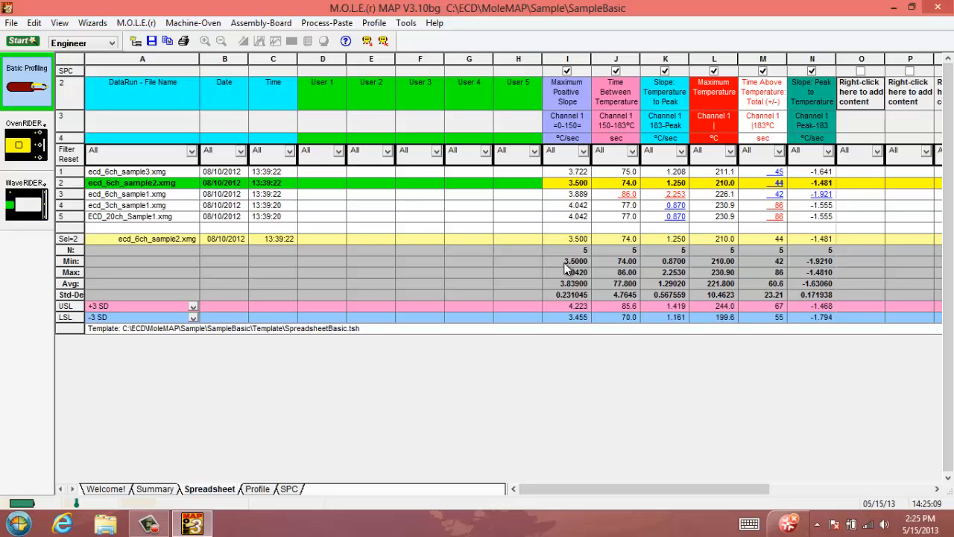
{"action": "mouse_move", "coordinate": [596, 213]}
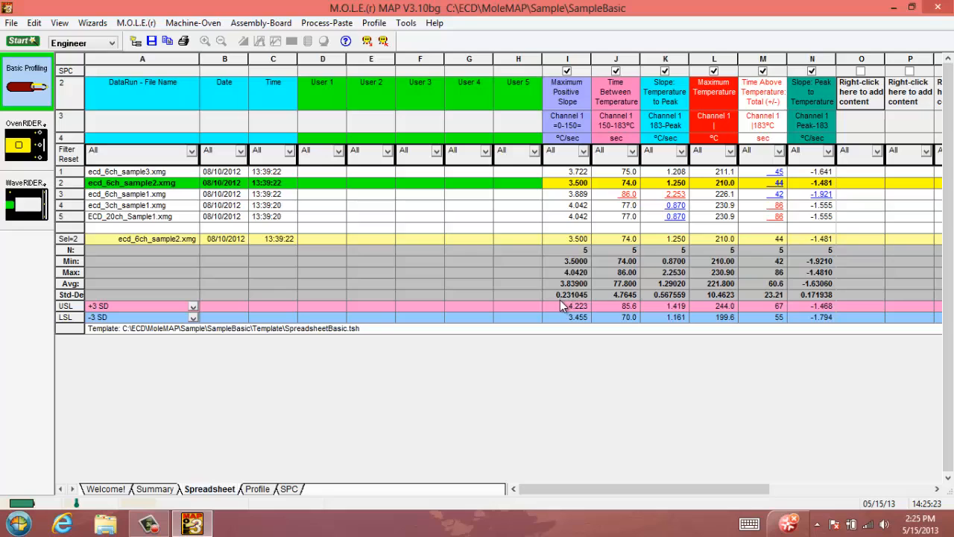
{"action": "mouse_move", "coordinate": [555, 298]}
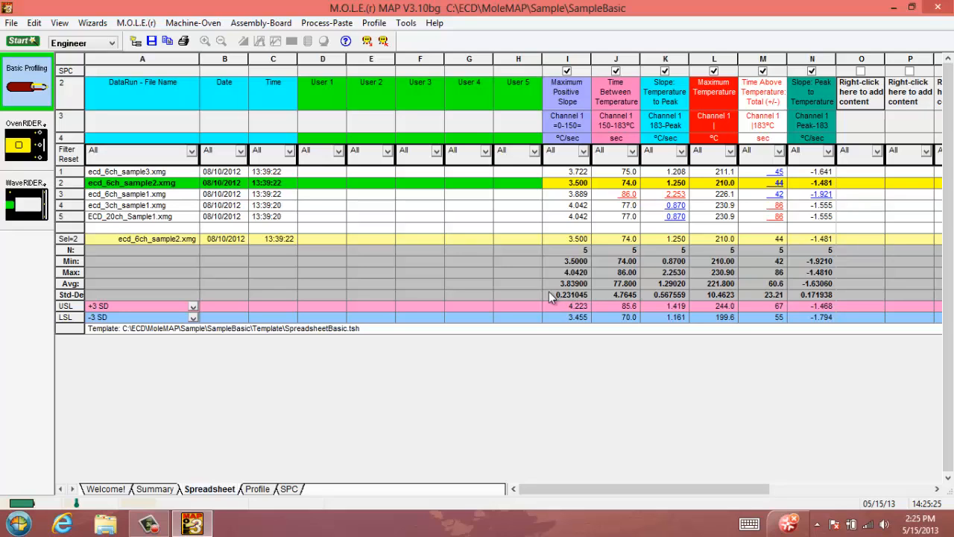
{"action": "mouse_move", "coordinate": [566, 316]}
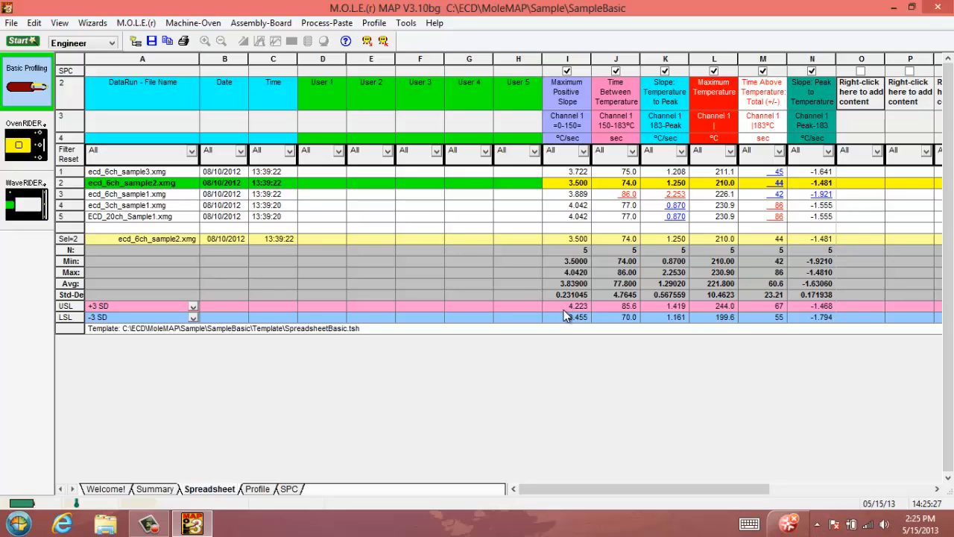
{"action": "mouse_move", "coordinate": [561, 314]}
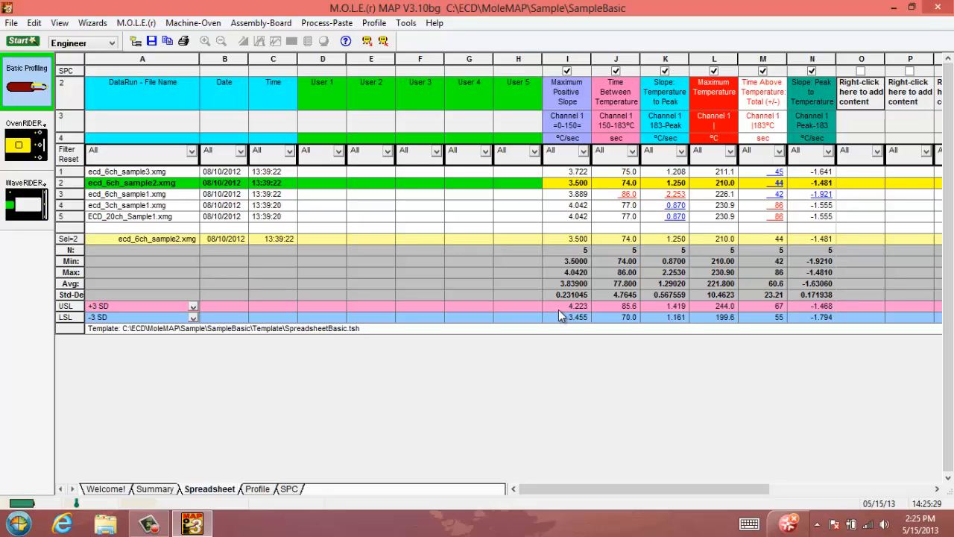
{"action": "mouse_move", "coordinate": [116, 312]}
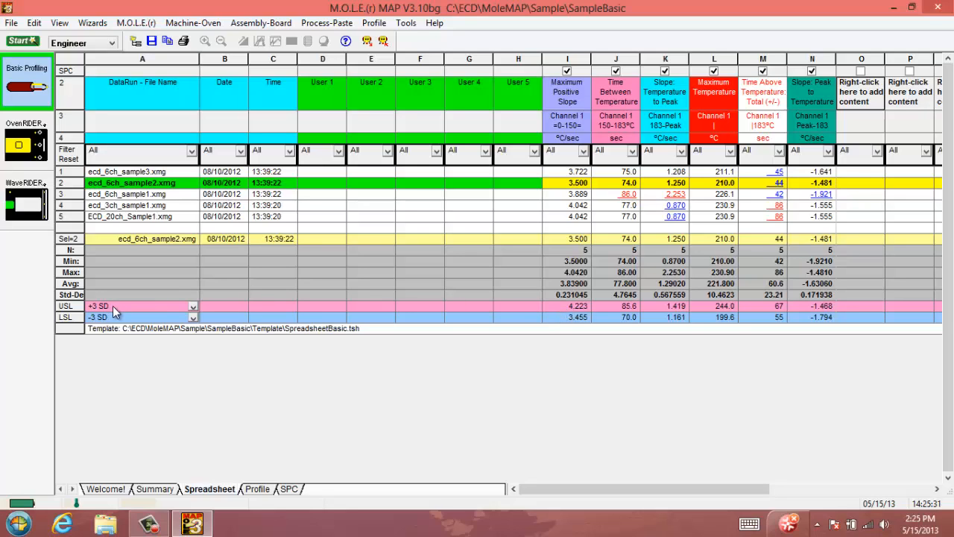
{"action": "mouse_move", "coordinate": [121, 331]}
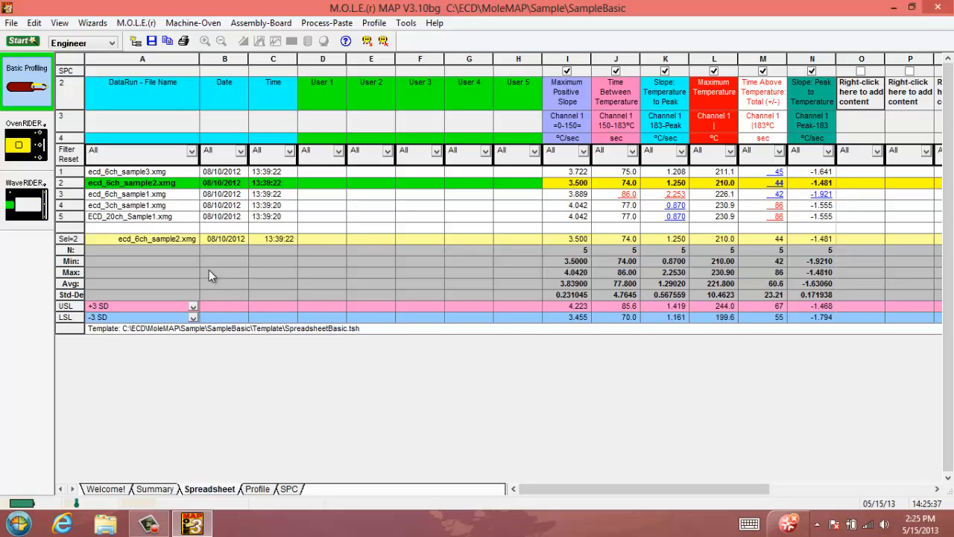
{"action": "mouse_move", "coordinate": [202, 250]}
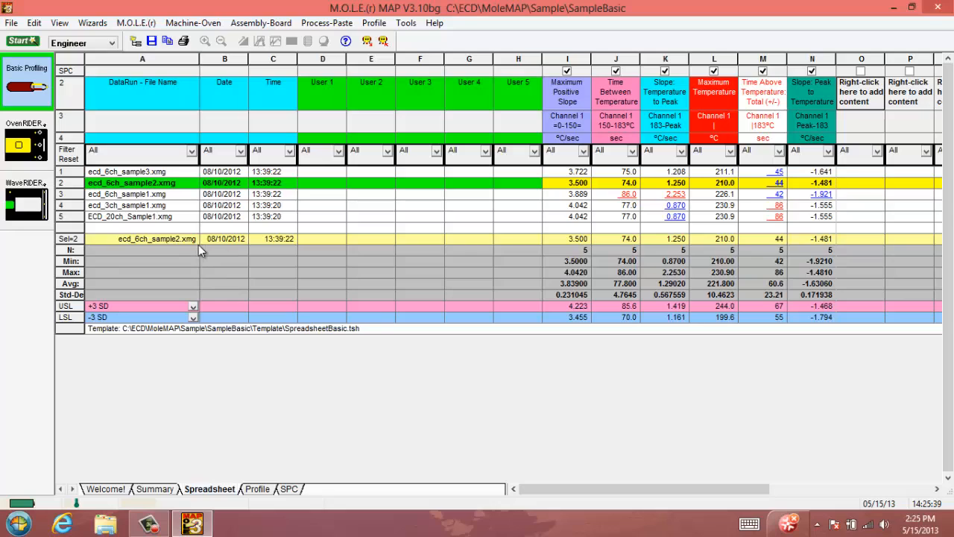
{"action": "mouse_move", "coordinate": [701, 255]}
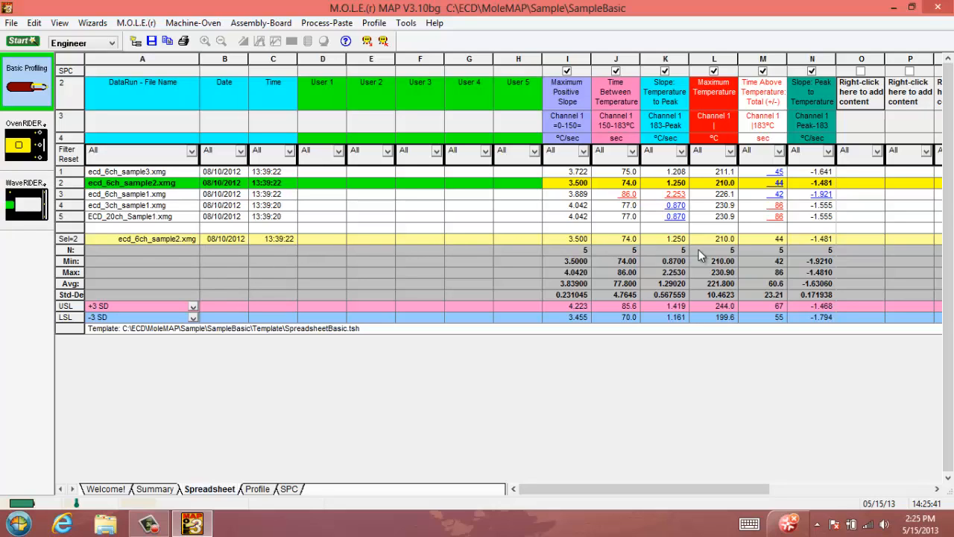
{"action": "mouse_move", "coordinate": [902, 243]}
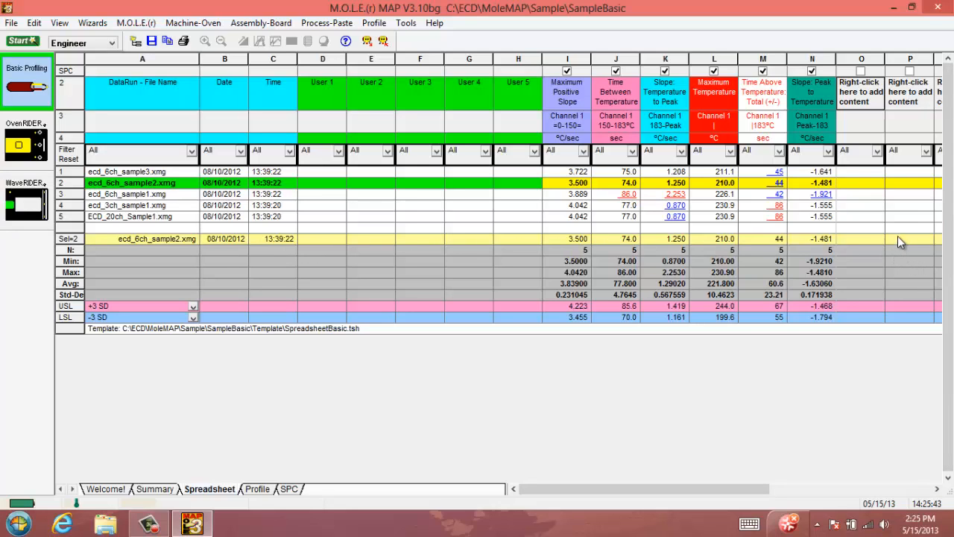
{"action": "mouse_move", "coordinate": [867, 231]}
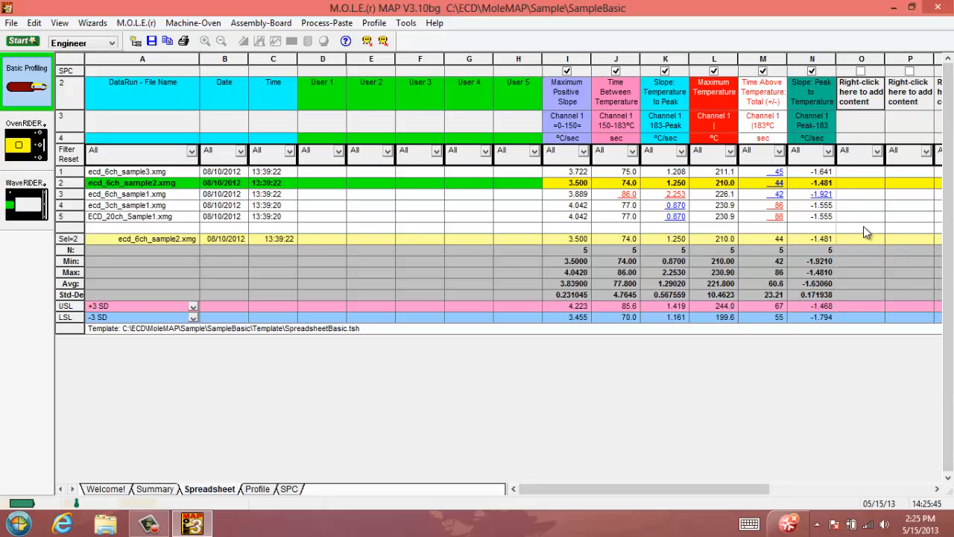
{"action": "mouse_move", "coordinate": [704, 207]}
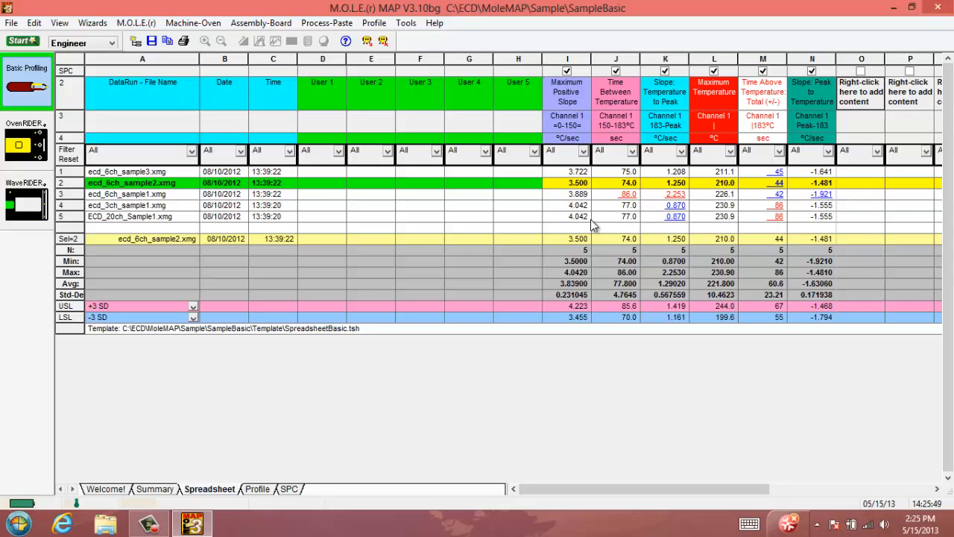
{"action": "mouse_move", "coordinate": [530, 206]}
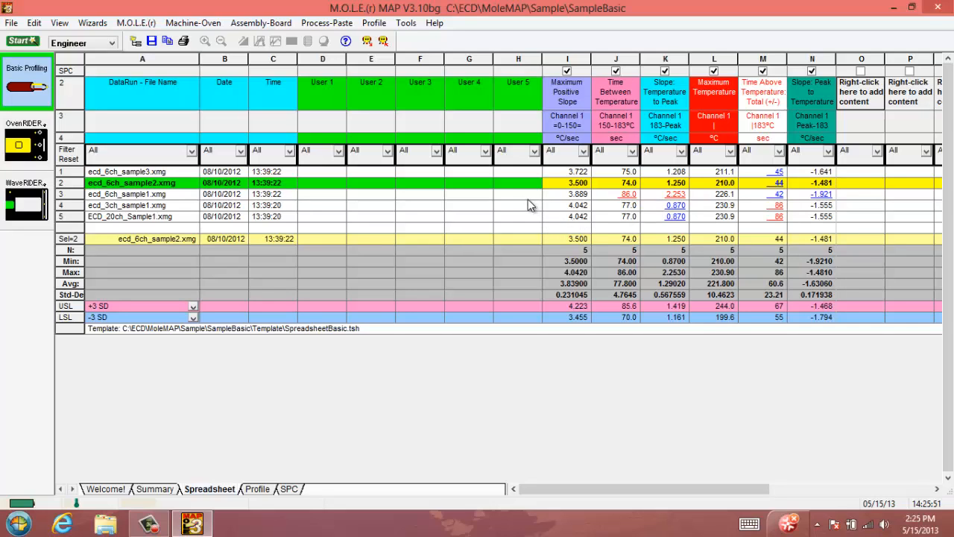
{"action": "mouse_move", "coordinate": [526, 240]}
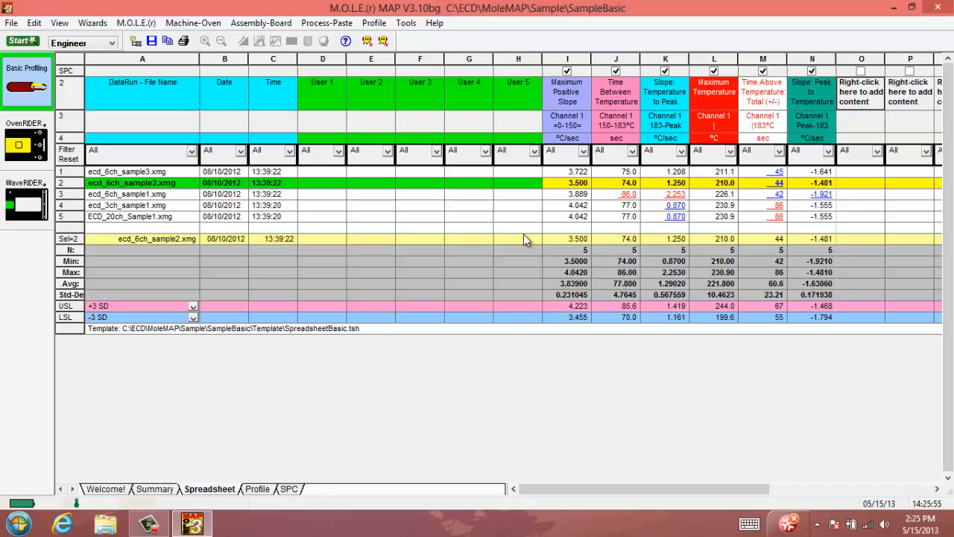
{"action": "mouse_move", "coordinate": [379, 217]}
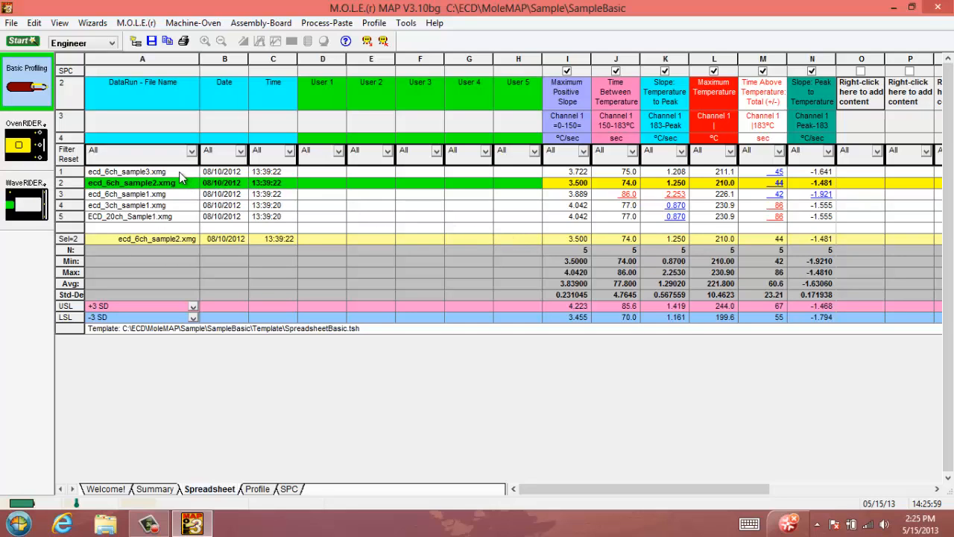
Select run ecd_6ch_sample3.xmg so it fills the Sel summary row.
{"action": "left_click", "coordinate": [126, 172]}
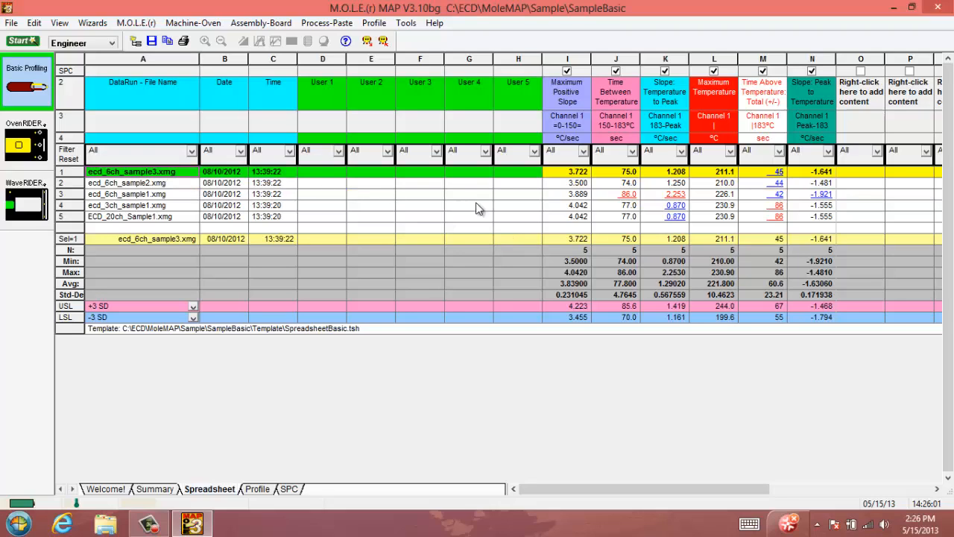
{"action": "mouse_move", "coordinate": [566, 255]}
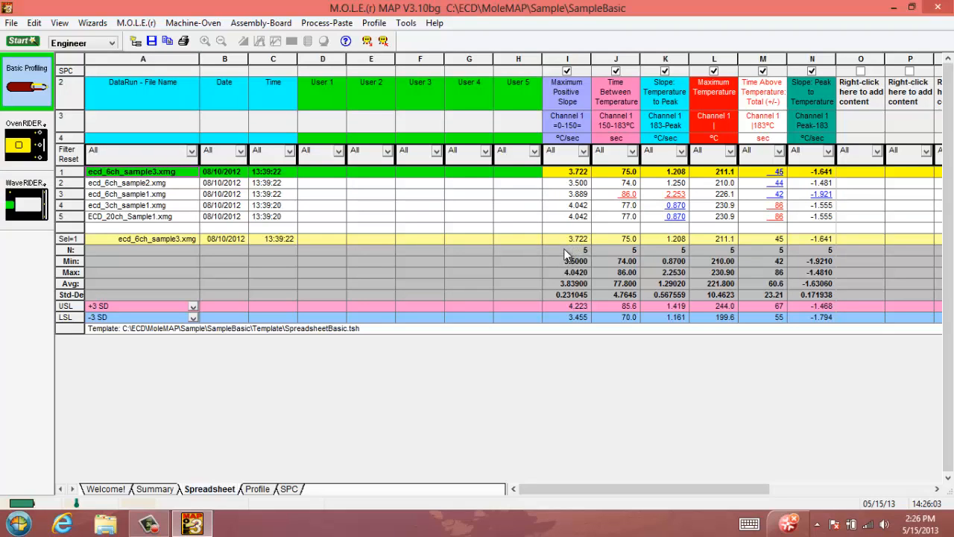
{"action": "mouse_move", "coordinate": [556, 247]}
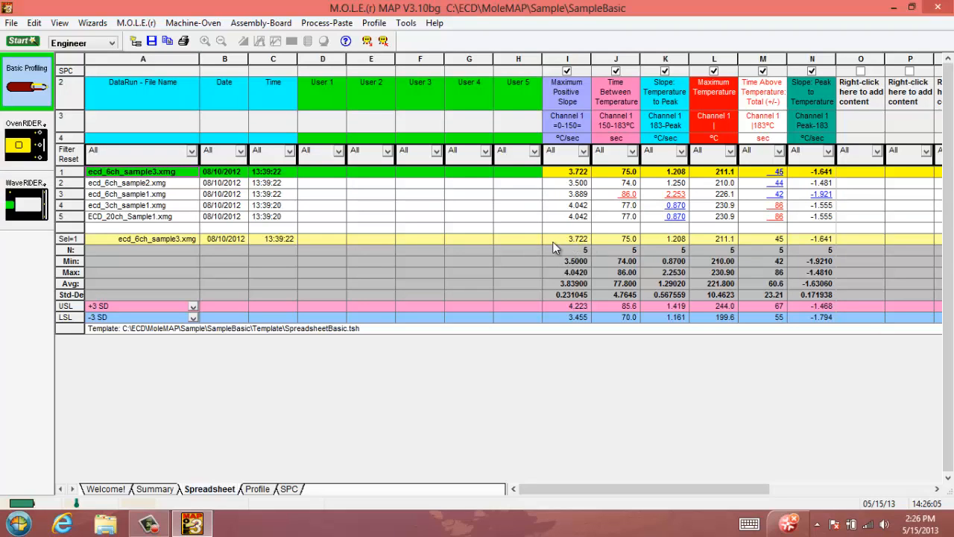
{"action": "mouse_move", "coordinate": [560, 287]}
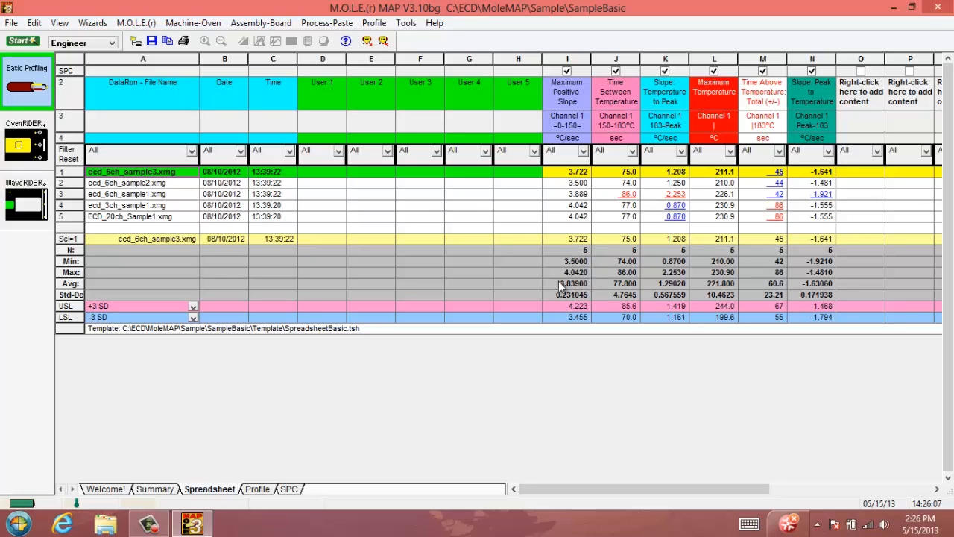
{"action": "mouse_move", "coordinate": [592, 288]}
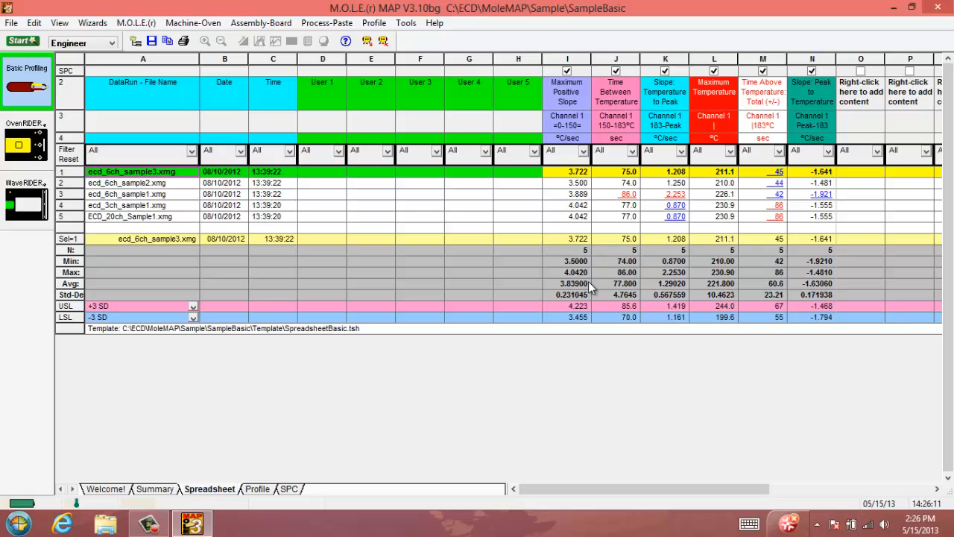
{"action": "mouse_move", "coordinate": [582, 282]}
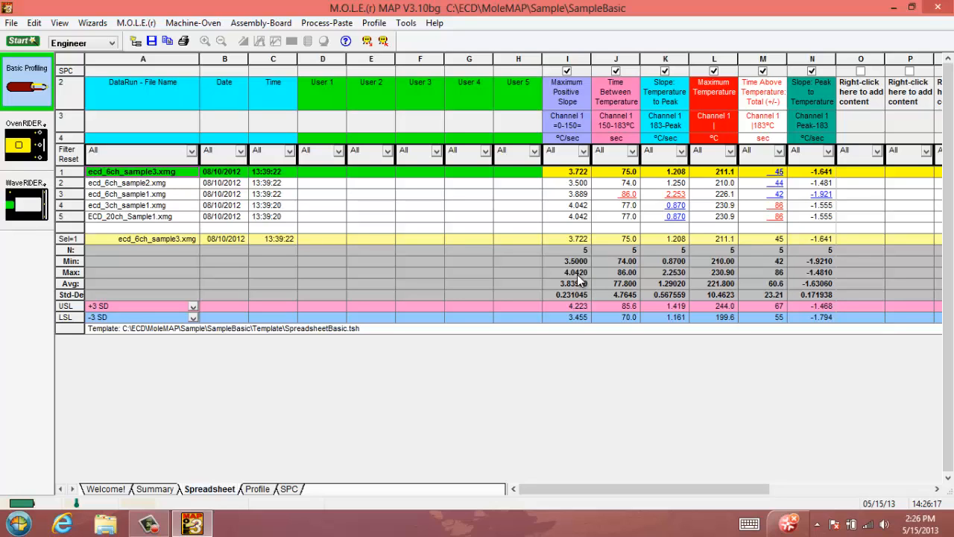
{"action": "mouse_move", "coordinate": [559, 244]}
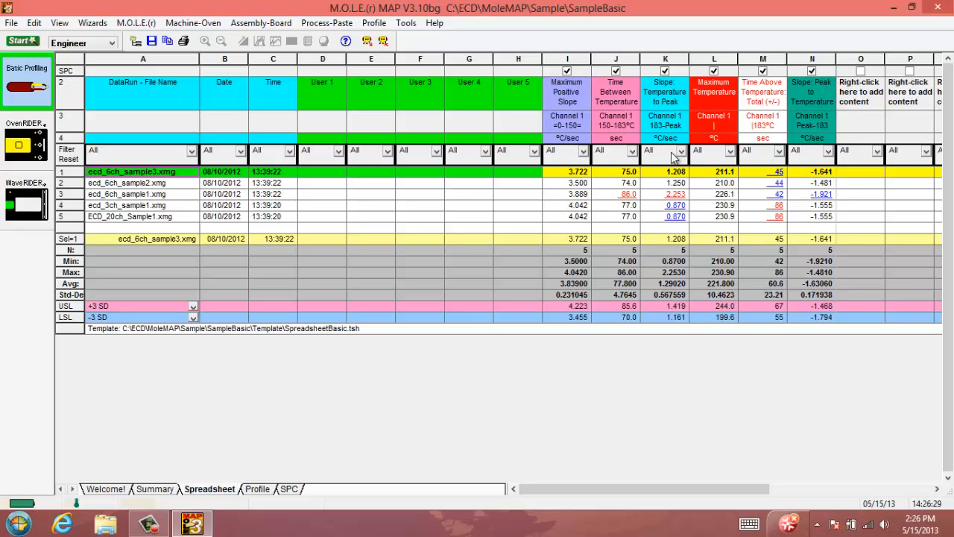
{"action": "mouse_move", "coordinate": [868, 101]}
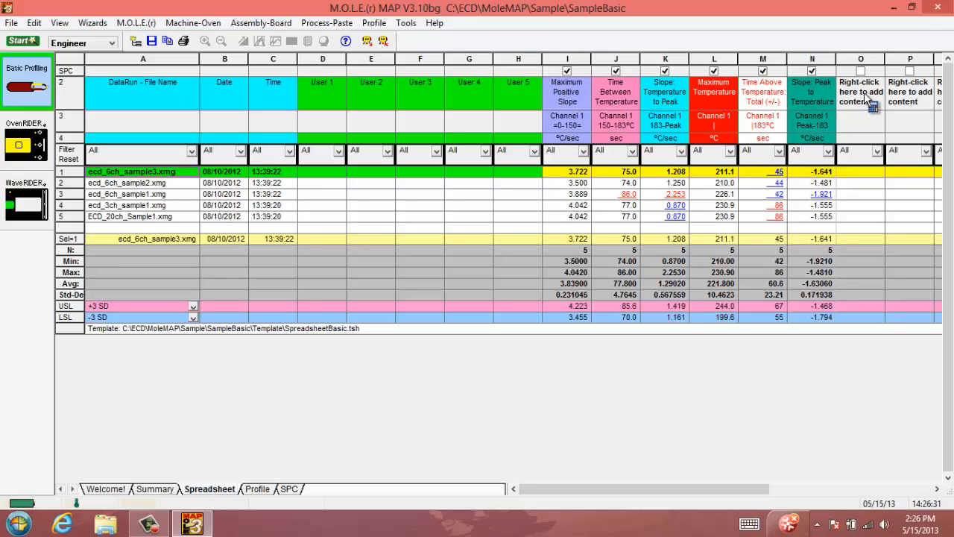
Start a calculation in empty column O, choosing the Temperature Value category.
{"action": "right_click", "coordinate": [861, 97]}
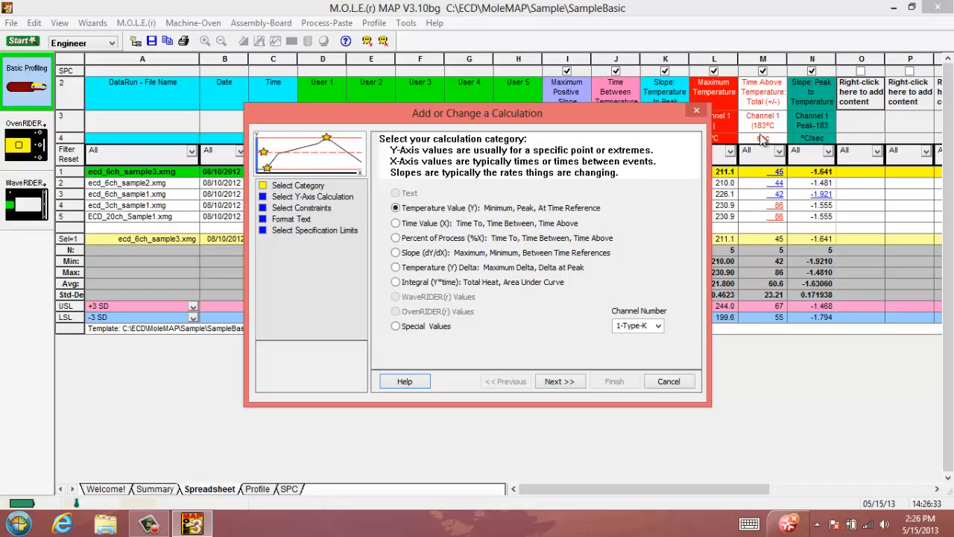
{"action": "mouse_move", "coordinate": [570, 155]}
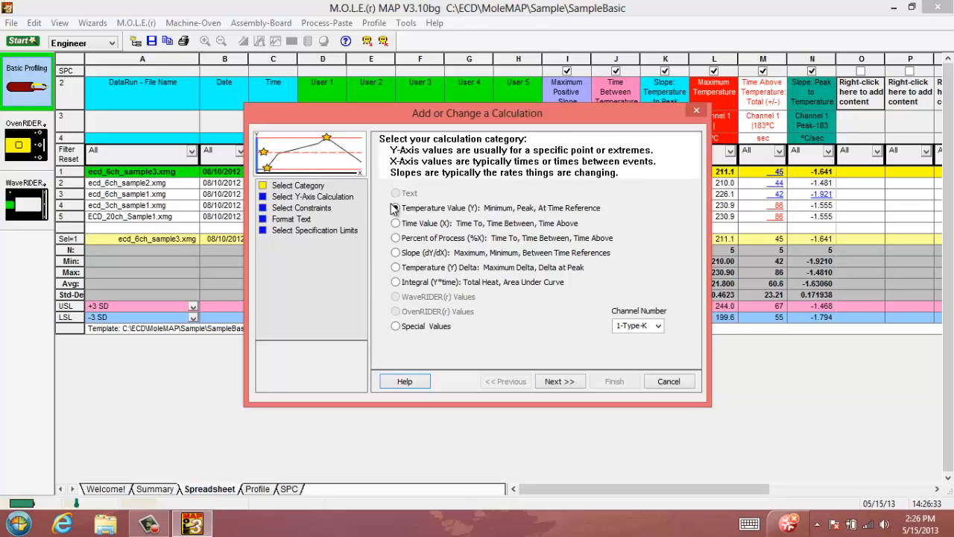
{"action": "left_click", "coordinate": [395, 208]}
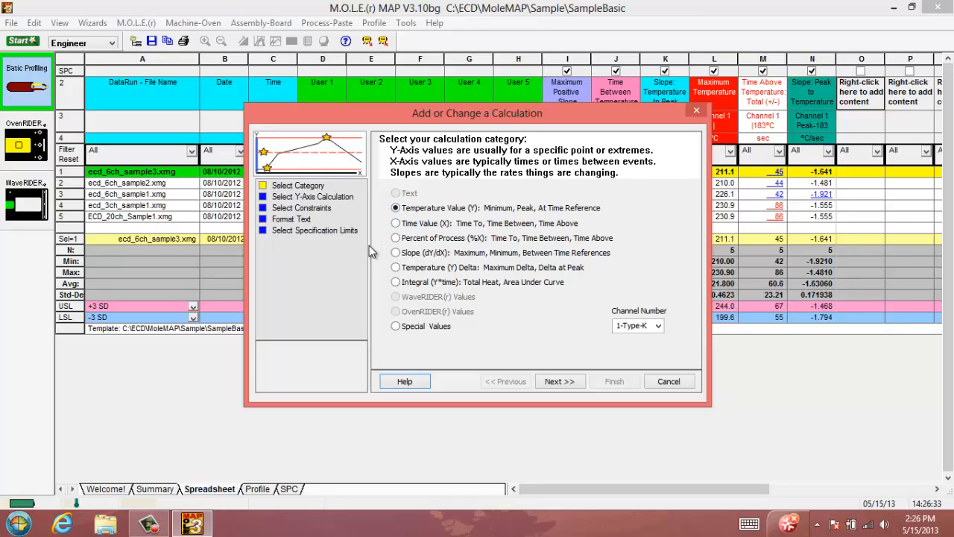
{"action": "mouse_move", "coordinate": [380, 259]}
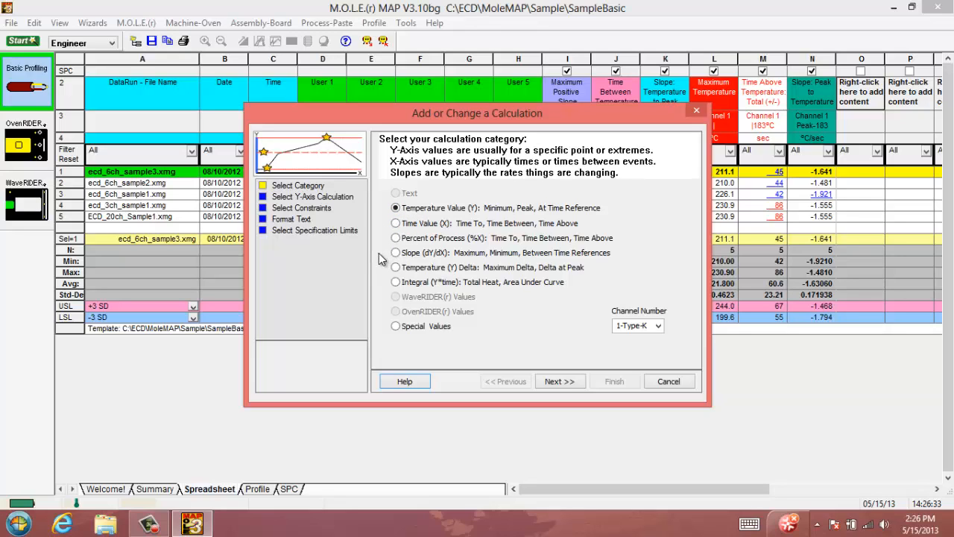
{"action": "mouse_move", "coordinate": [382, 265]}
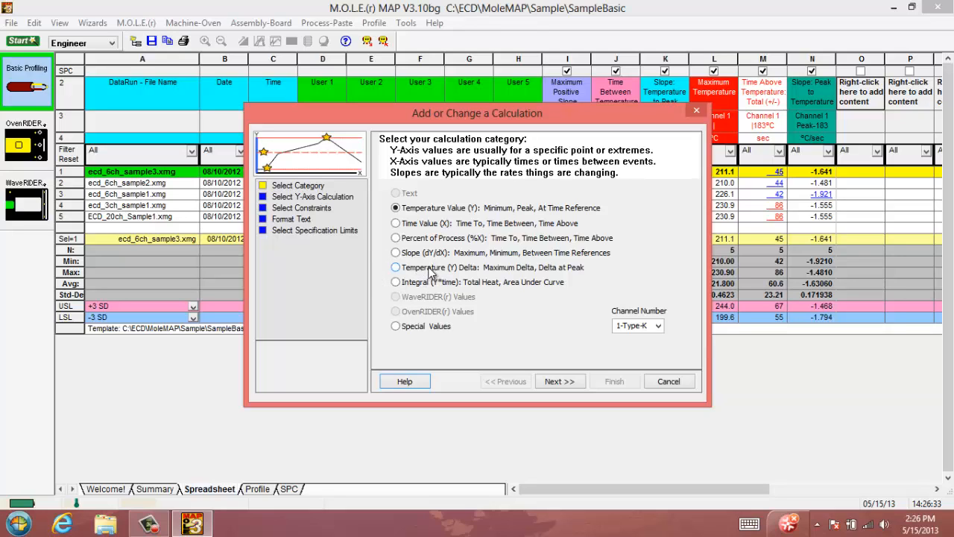
{"action": "mouse_move", "coordinate": [421, 270]}
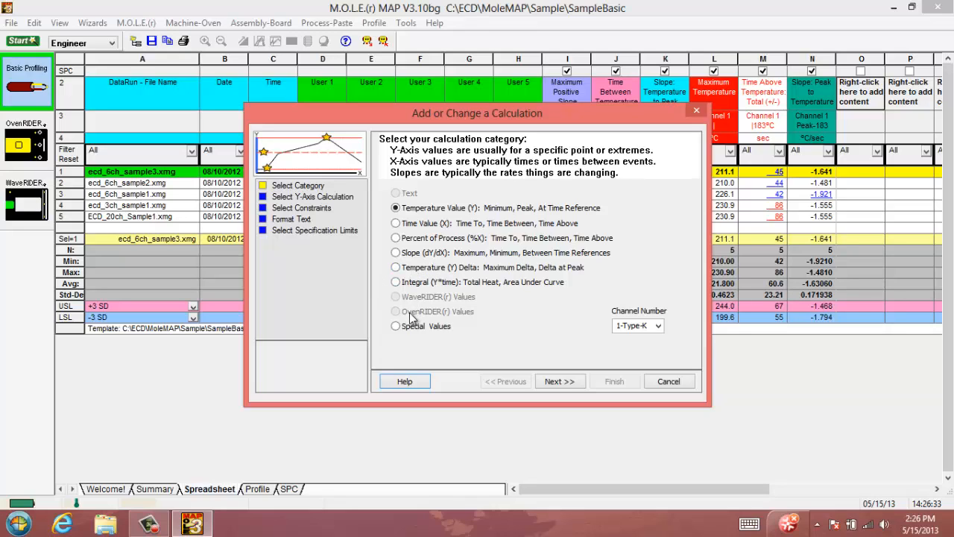
{"action": "mouse_move", "coordinate": [416, 322]}
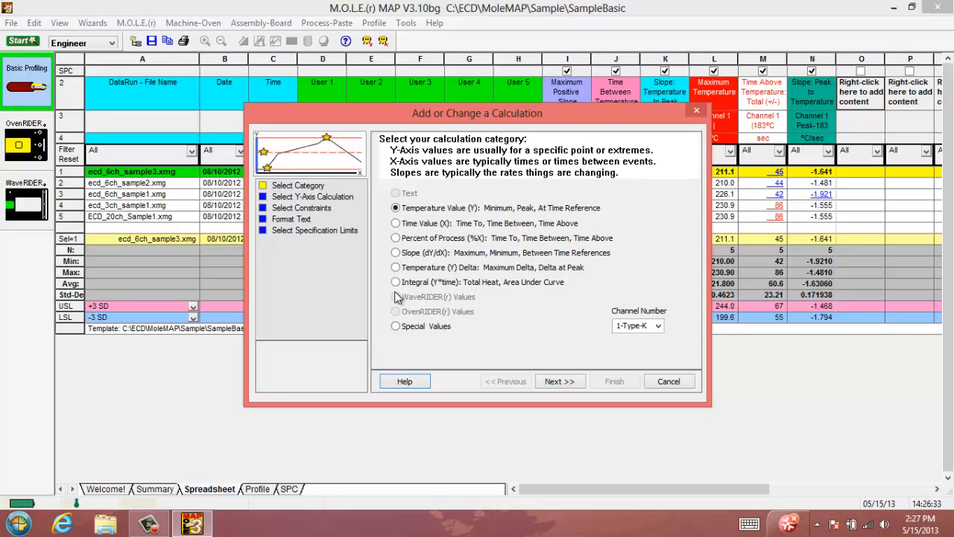
{"action": "mouse_move", "coordinate": [496, 341]}
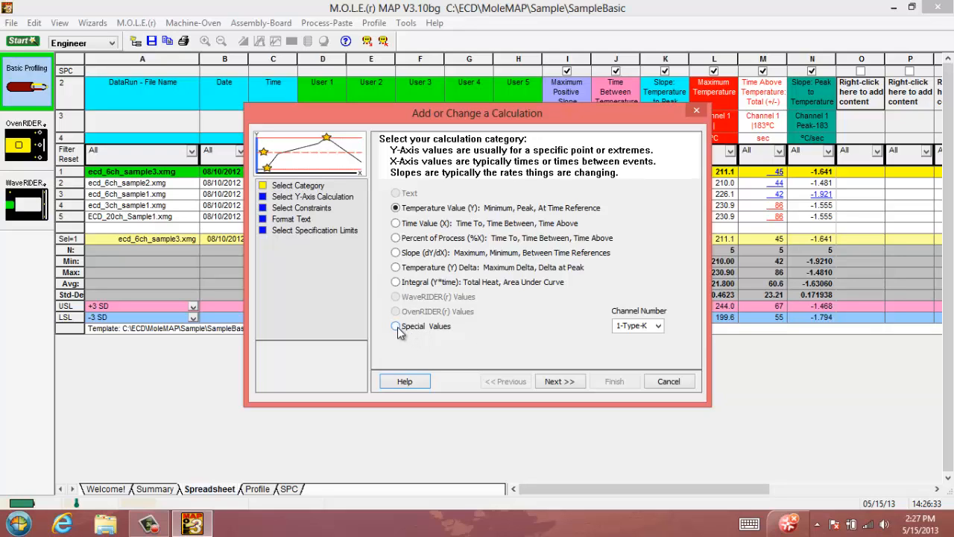
Fill column O with a Special Values DataRun calculation: Number of Data Points.
{"action": "left_click", "coordinate": [395, 326]}
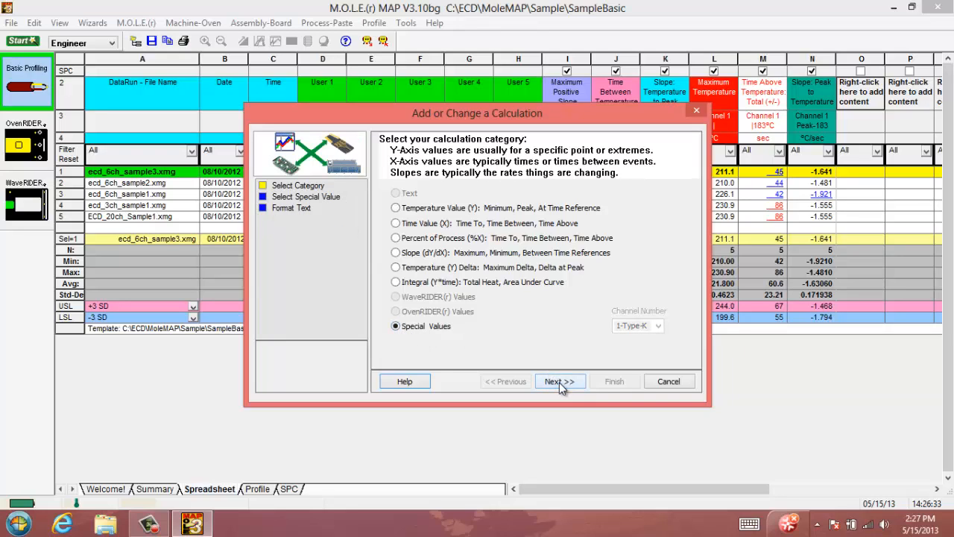
{"action": "left_click", "coordinate": [560, 381]}
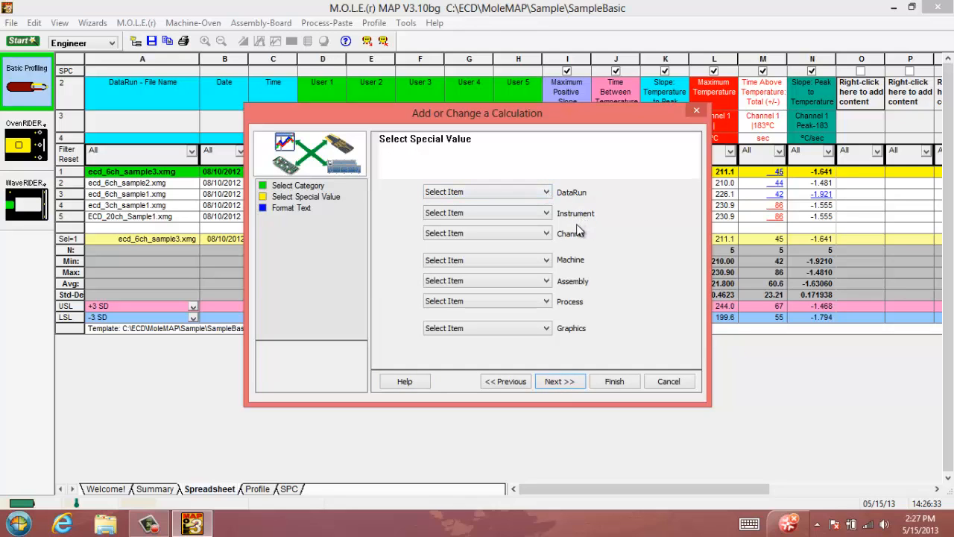
{"action": "mouse_move", "coordinate": [589, 296]}
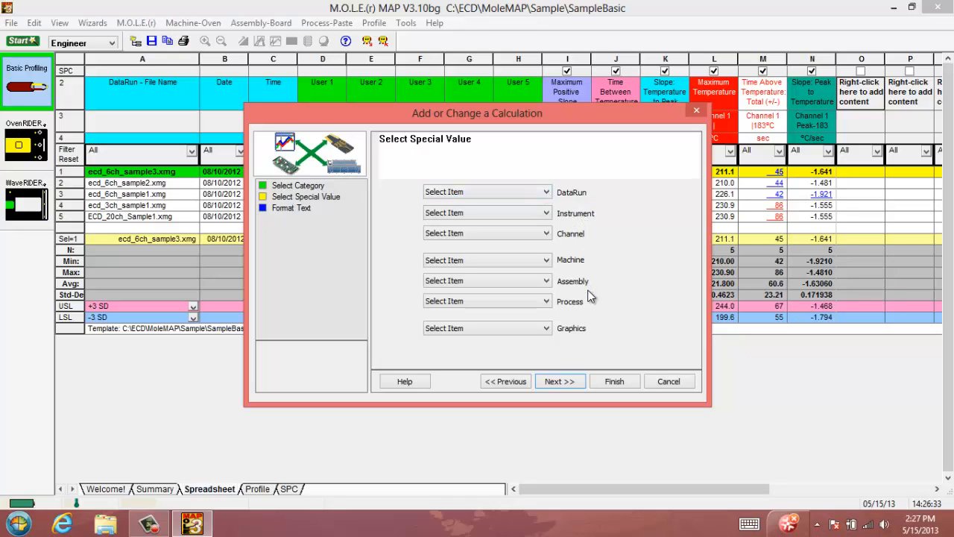
{"action": "mouse_move", "coordinate": [589, 302]}
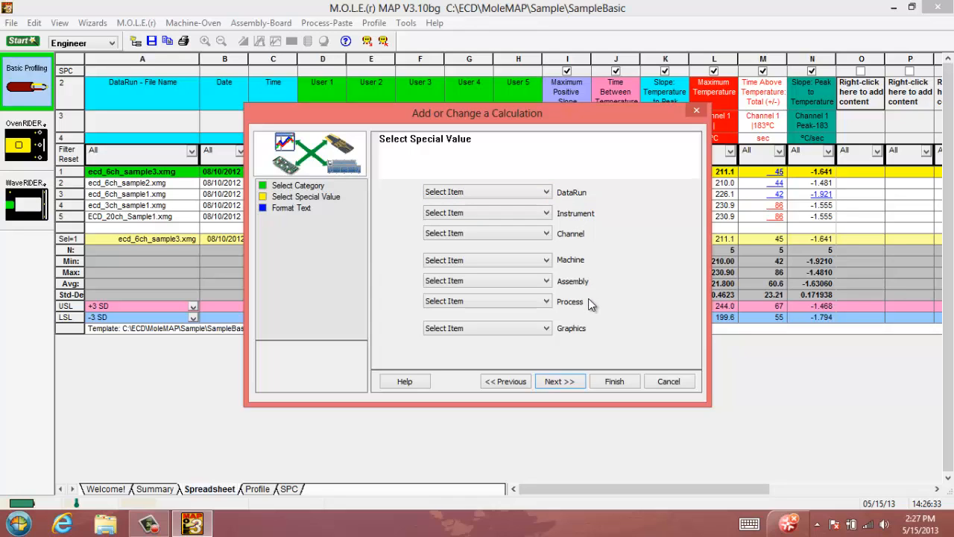
{"action": "mouse_move", "coordinate": [558, 233]}
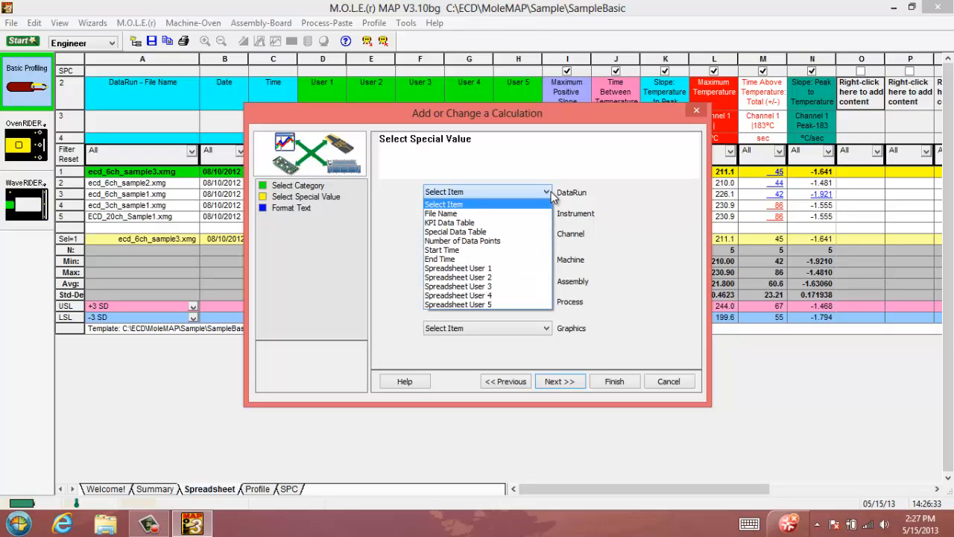
{"action": "mouse_move", "coordinate": [462, 214]}
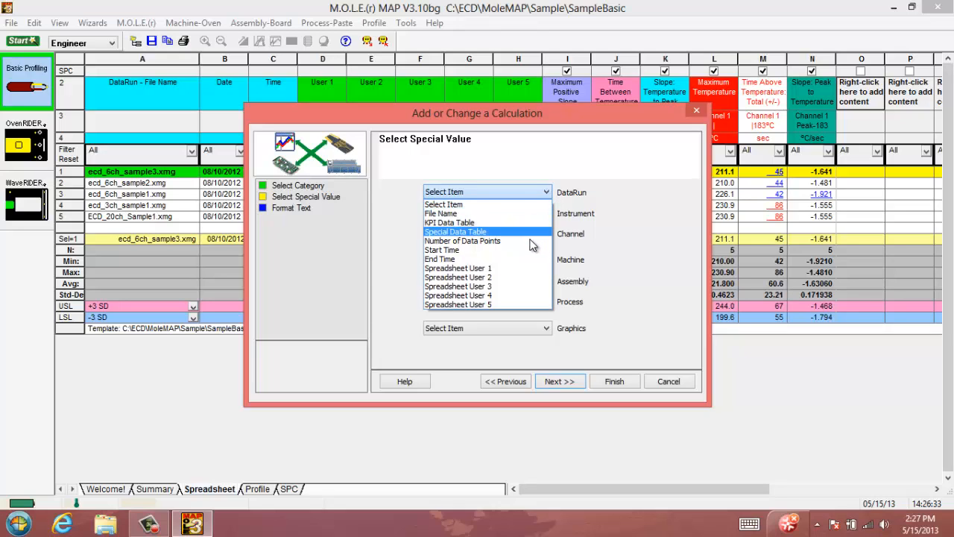
{"action": "left_click", "coordinate": [462, 241]}
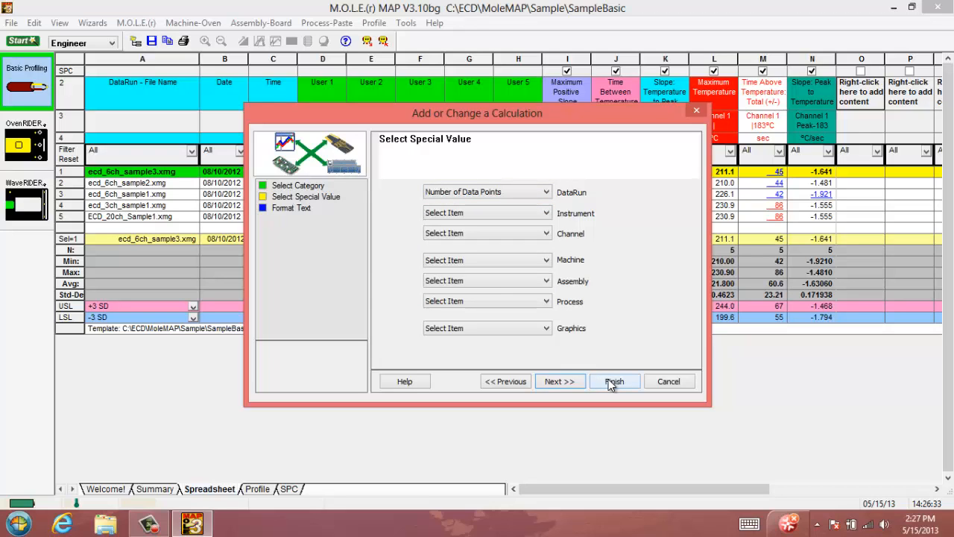
{"action": "left_click", "coordinate": [614, 381]}
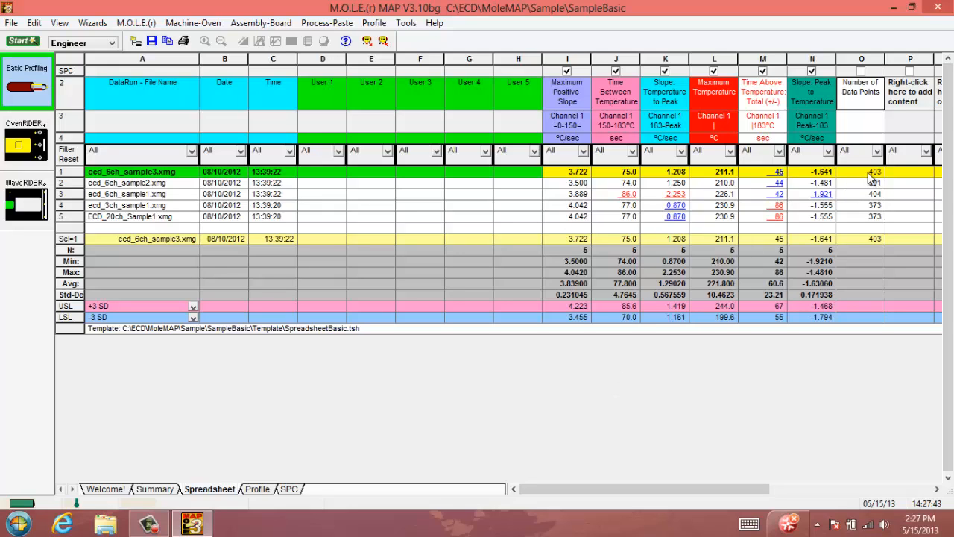
{"action": "mouse_move", "coordinate": [871, 192]}
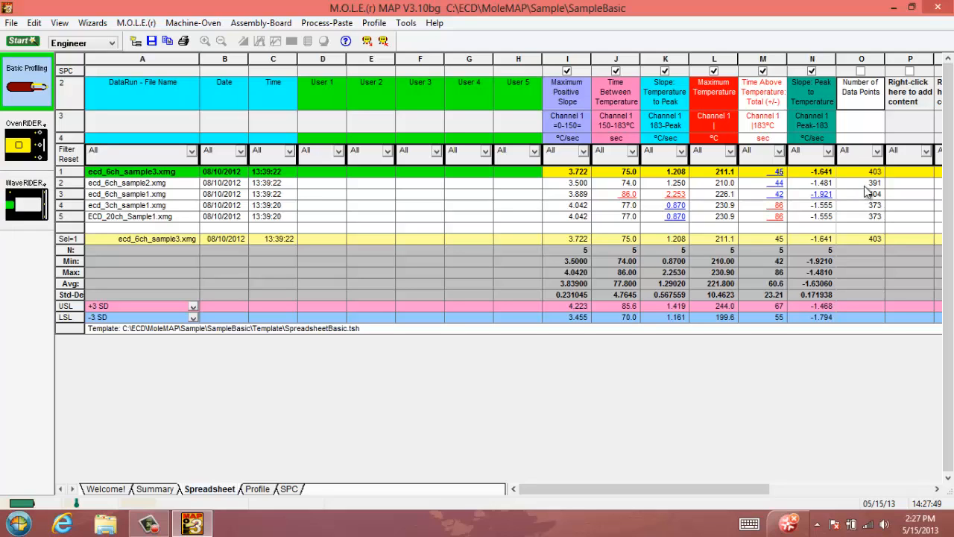
{"action": "mouse_move", "coordinate": [874, 235]}
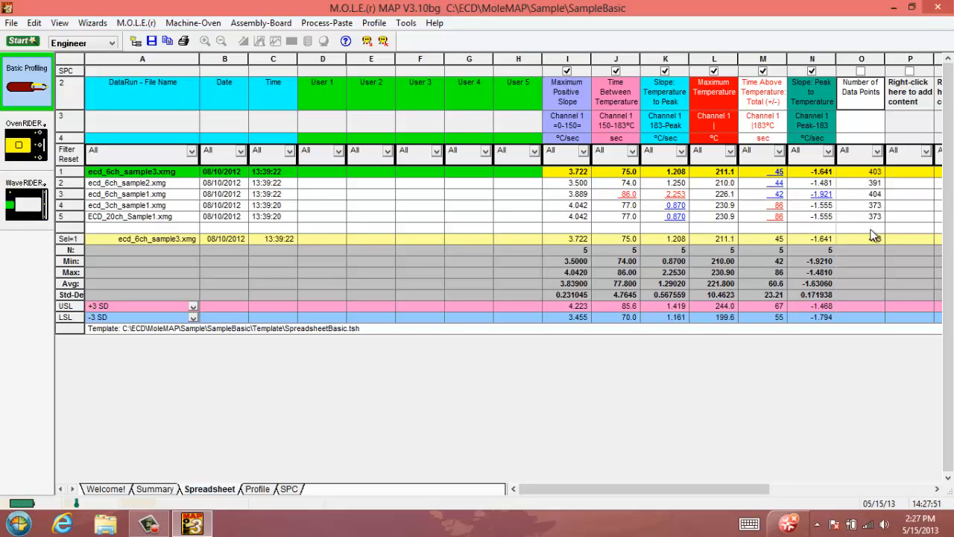
{"action": "mouse_move", "coordinate": [865, 241]}
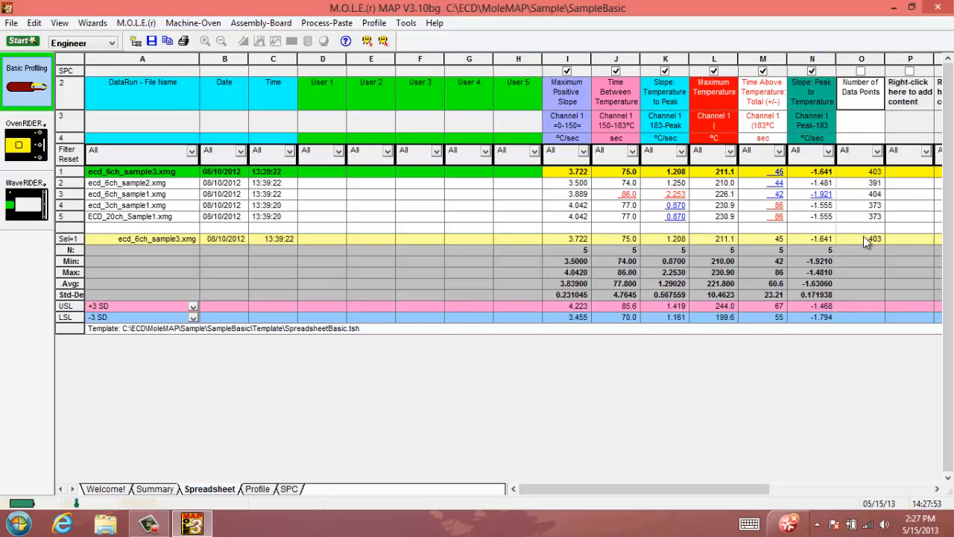
{"action": "mouse_move", "coordinate": [871, 169]}
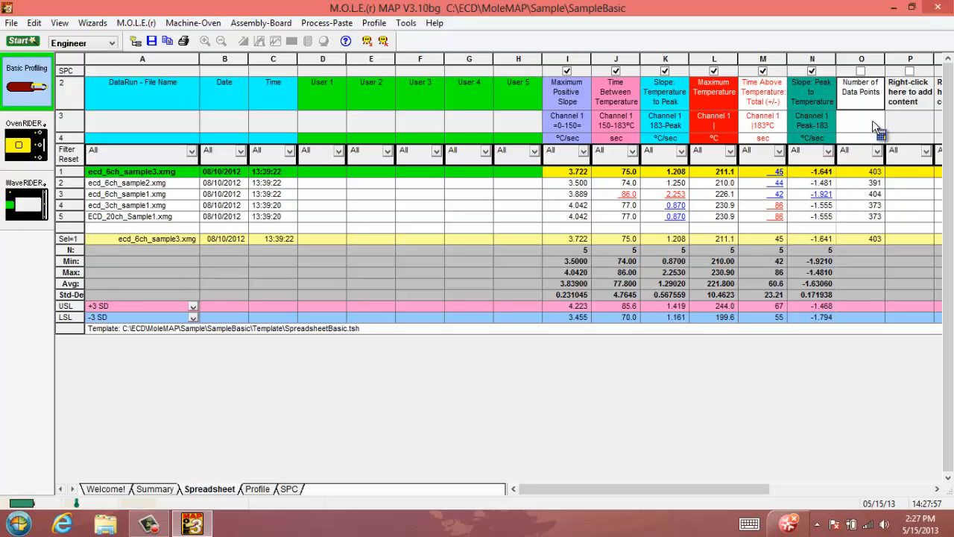
{"action": "mouse_move", "coordinate": [902, 101]}
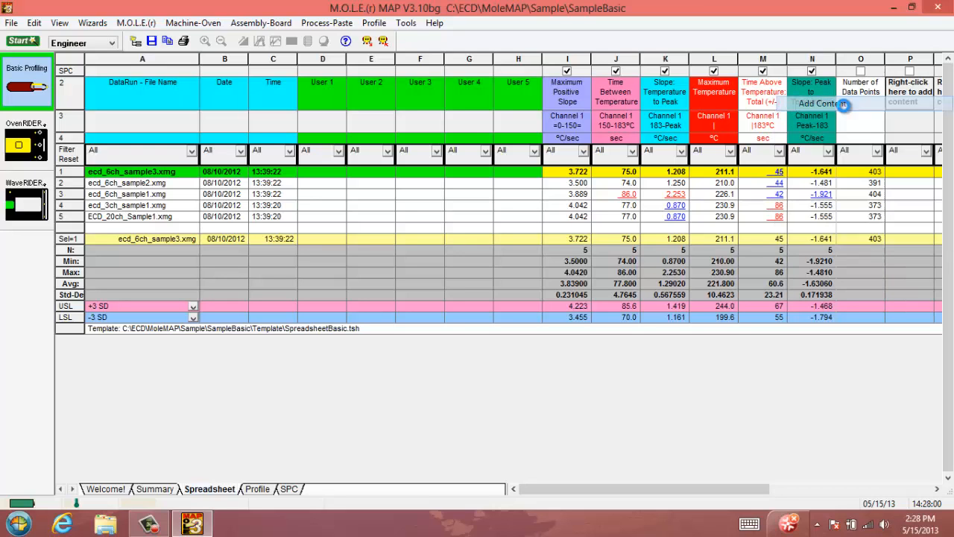
Add column P as the Process special value Liquidous Temperature.
{"action": "left_click", "coordinate": [818, 104]}
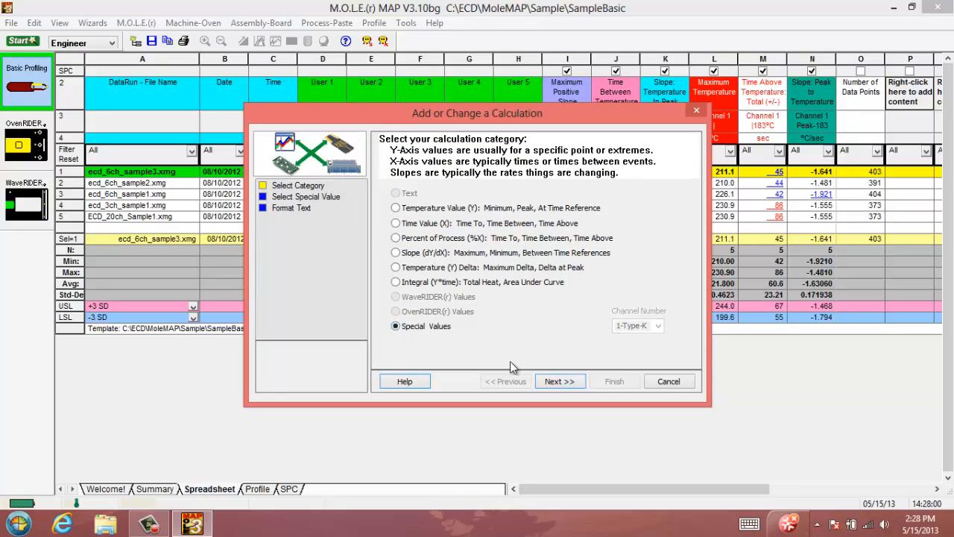
{"action": "left_click", "coordinate": [560, 381]}
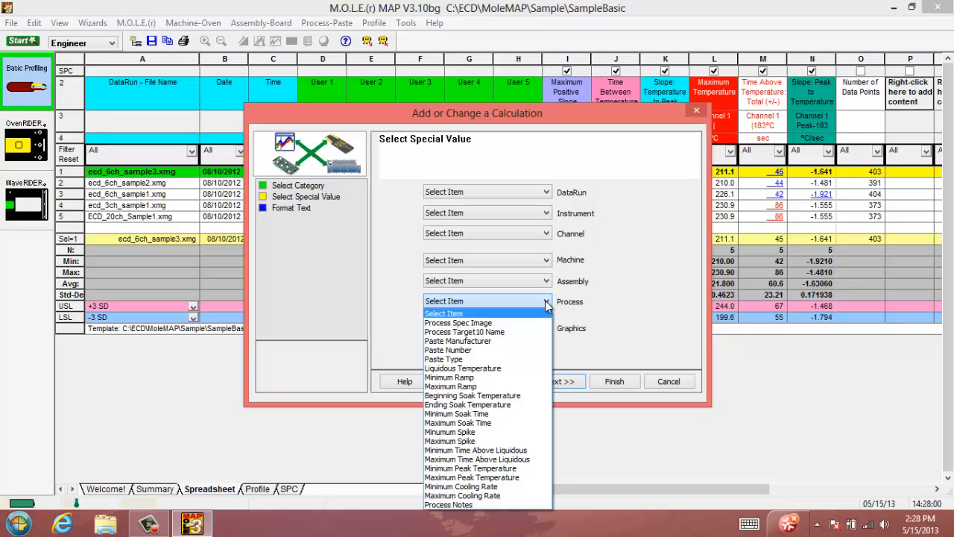
{"action": "mouse_move", "coordinate": [462, 369]}
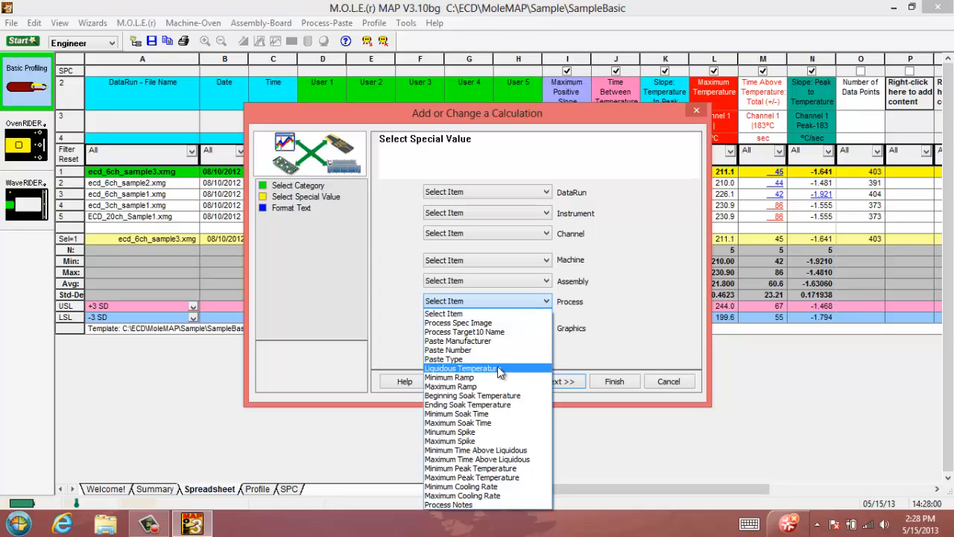
{"action": "left_click", "coordinate": [459, 368]}
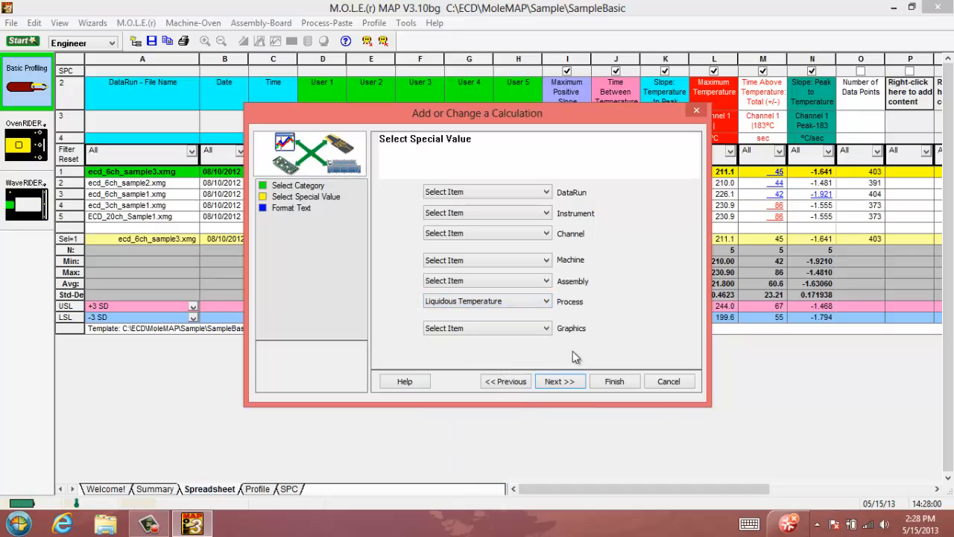
{"action": "mouse_move", "coordinate": [646, 309]}
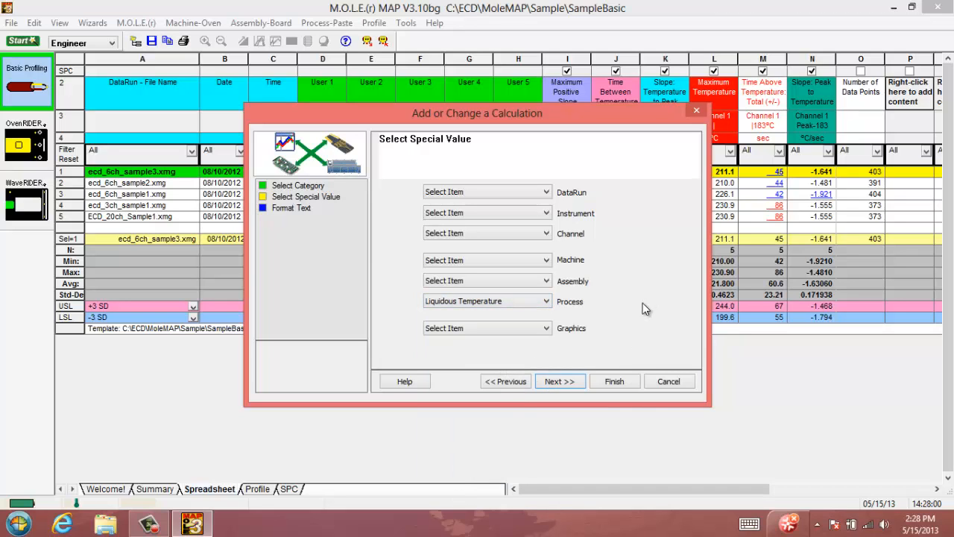
{"action": "left_click", "coordinate": [614, 381]}
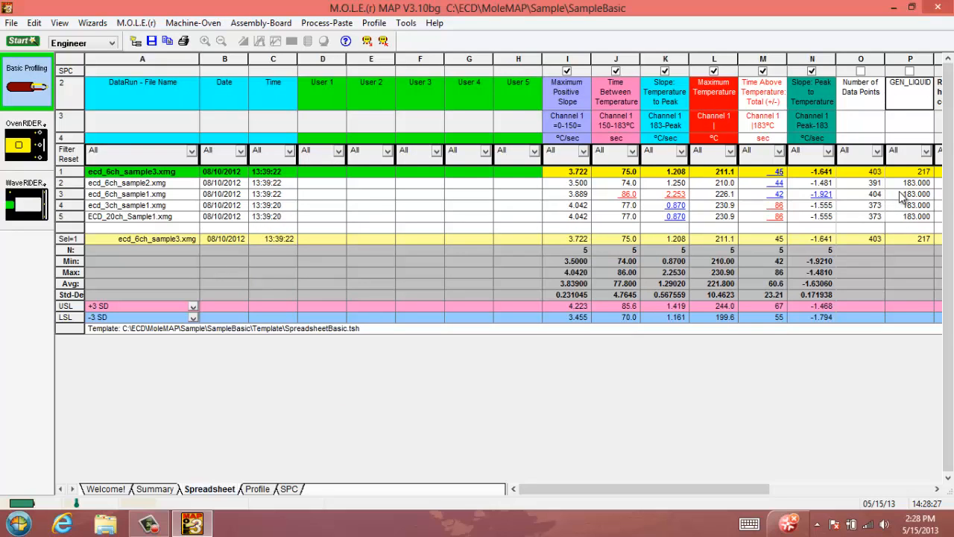
{"action": "mouse_move", "coordinate": [905, 177]}
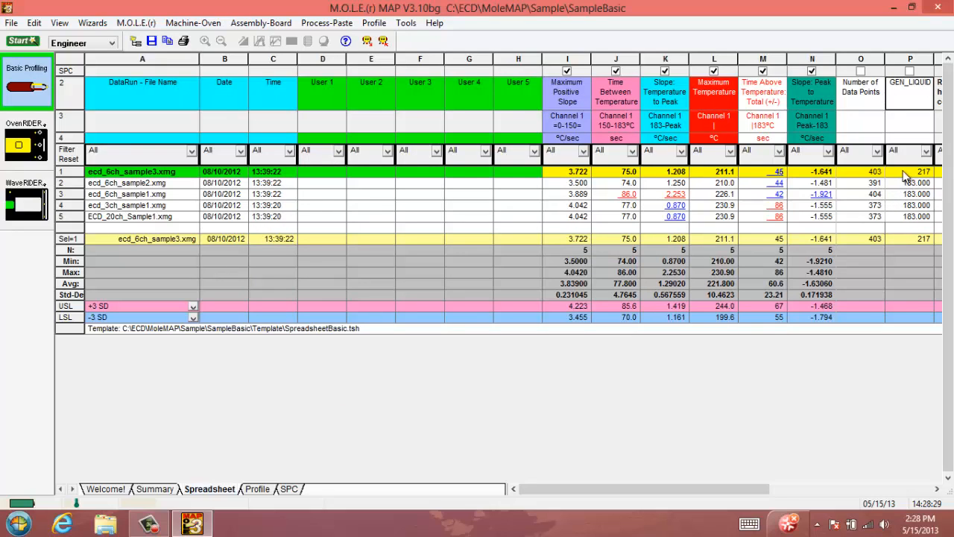
{"action": "mouse_move", "coordinate": [922, 183]}
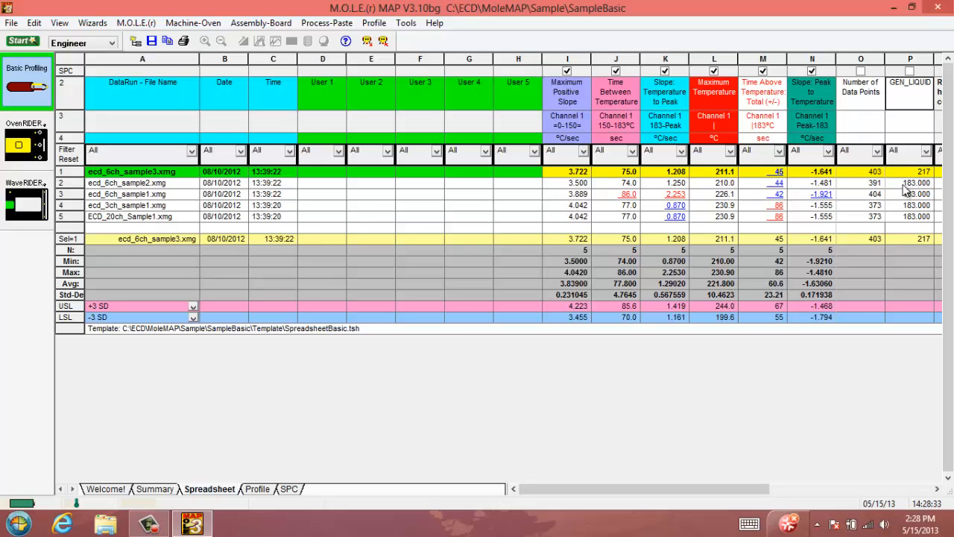
{"action": "mouse_move", "coordinate": [887, 219]}
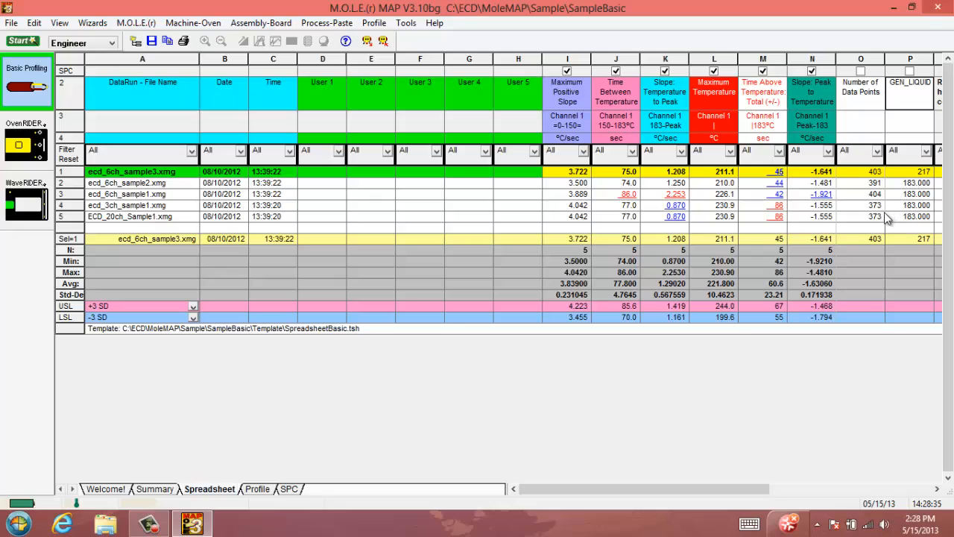
{"action": "mouse_move", "coordinate": [847, 240]}
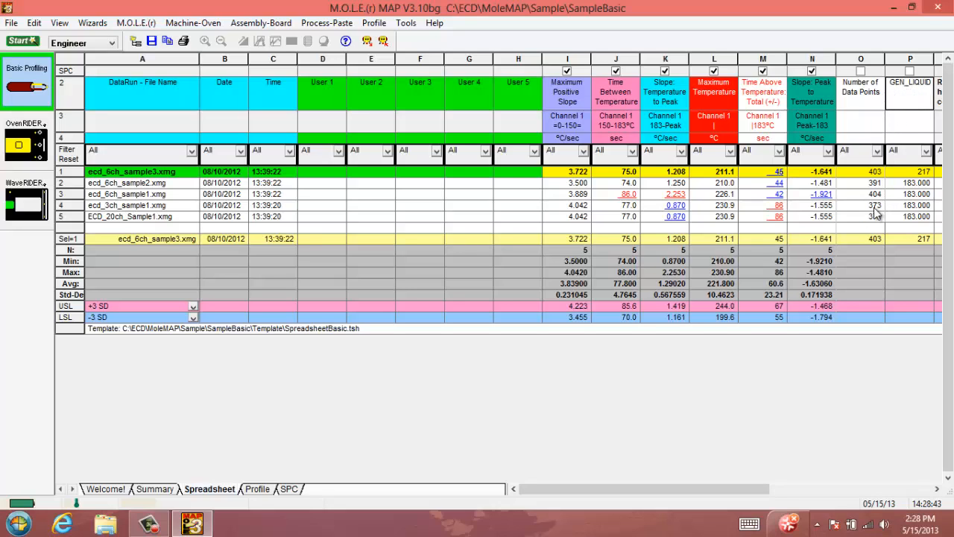
{"action": "mouse_move", "coordinate": [856, 185]}
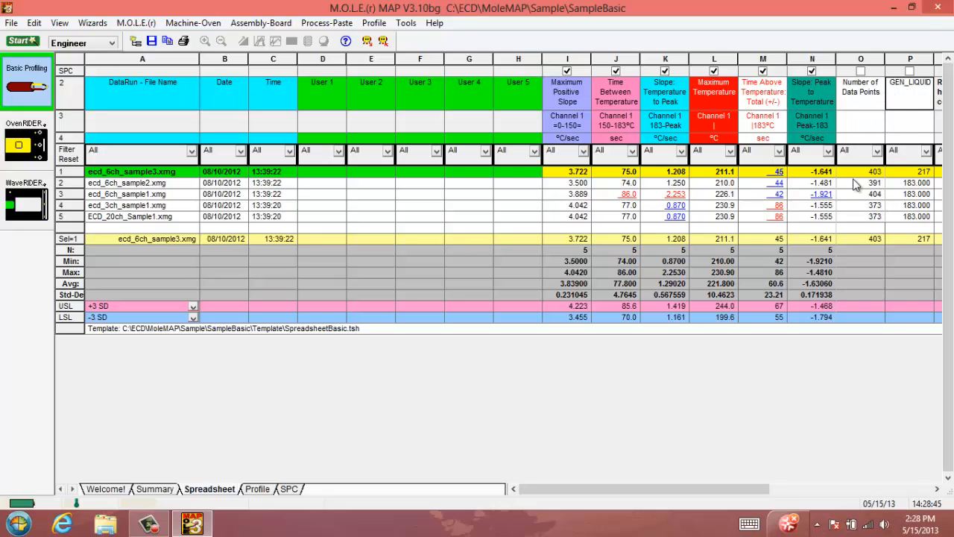
{"action": "mouse_move", "coordinate": [703, 175]}
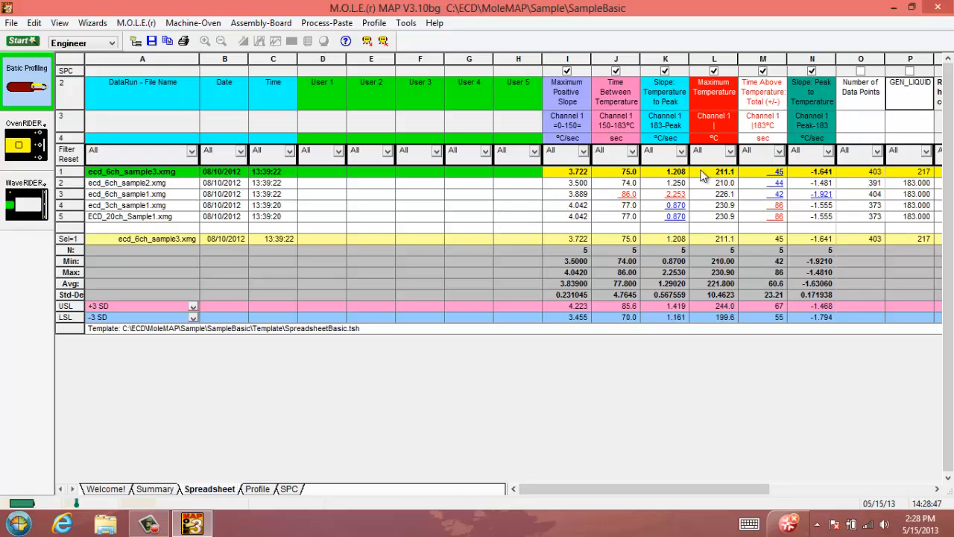
Bring up the spreadsheet's content and template options from row ecd_6ch_sample1.
{"action": "right_click", "coordinate": [518, 194]}
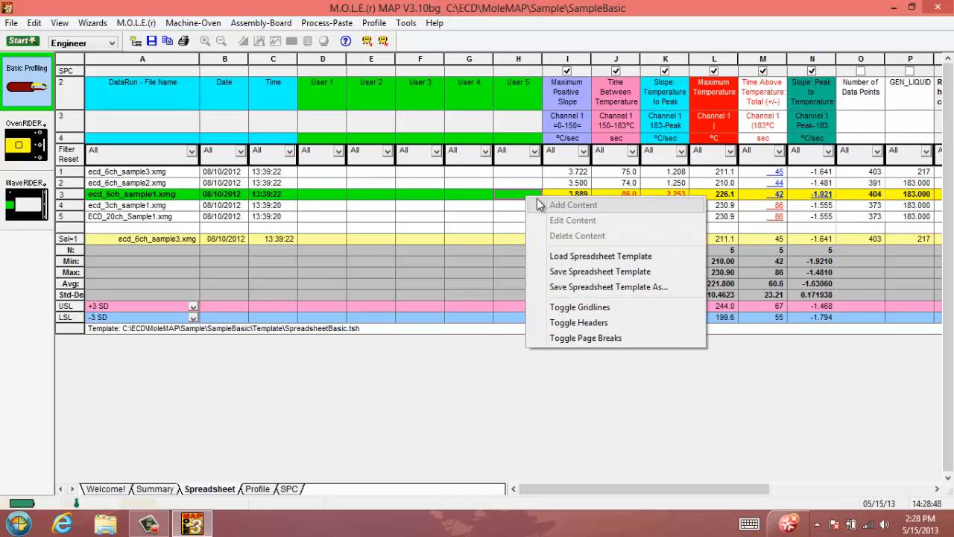
{"action": "mouse_move", "coordinate": [600, 271]}
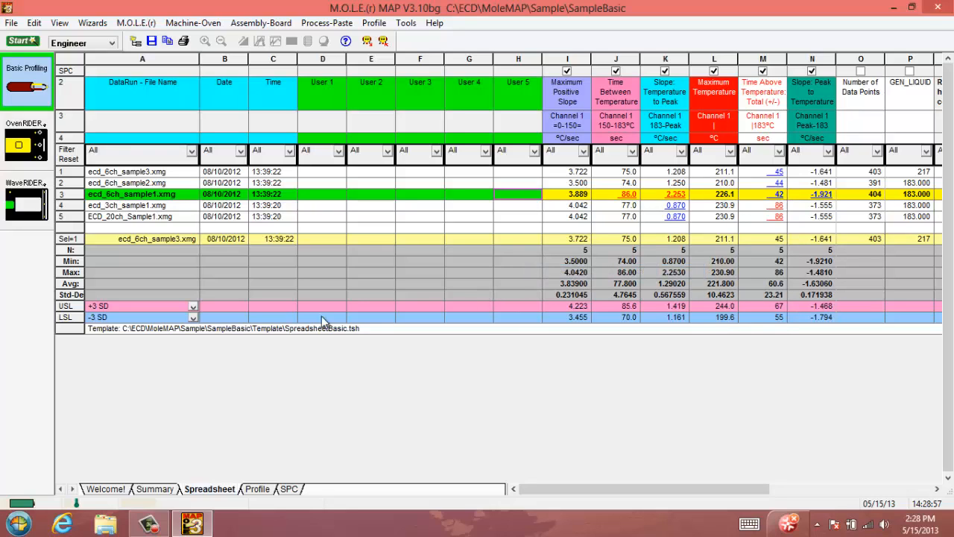
{"action": "mouse_move", "coordinate": [142, 340]}
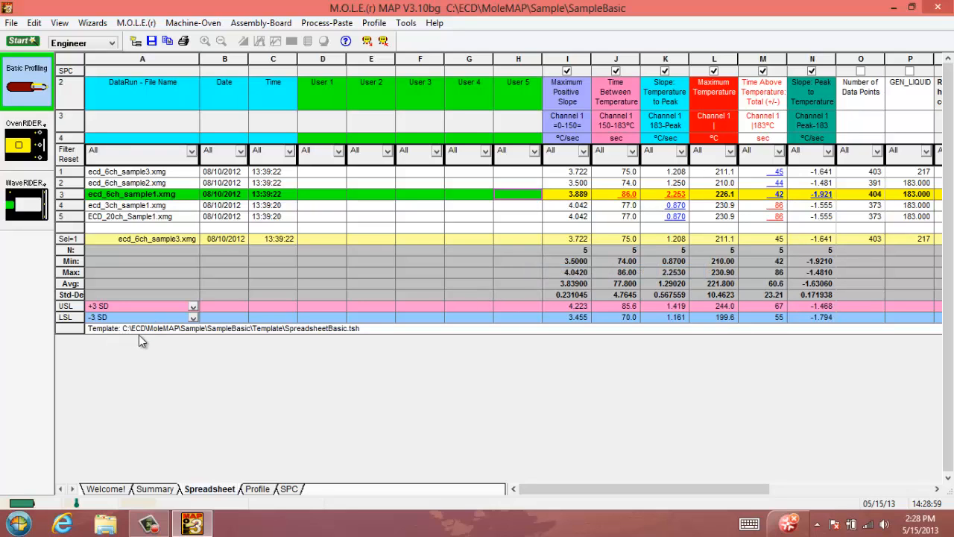
{"action": "mouse_move", "coordinate": [302, 341]}
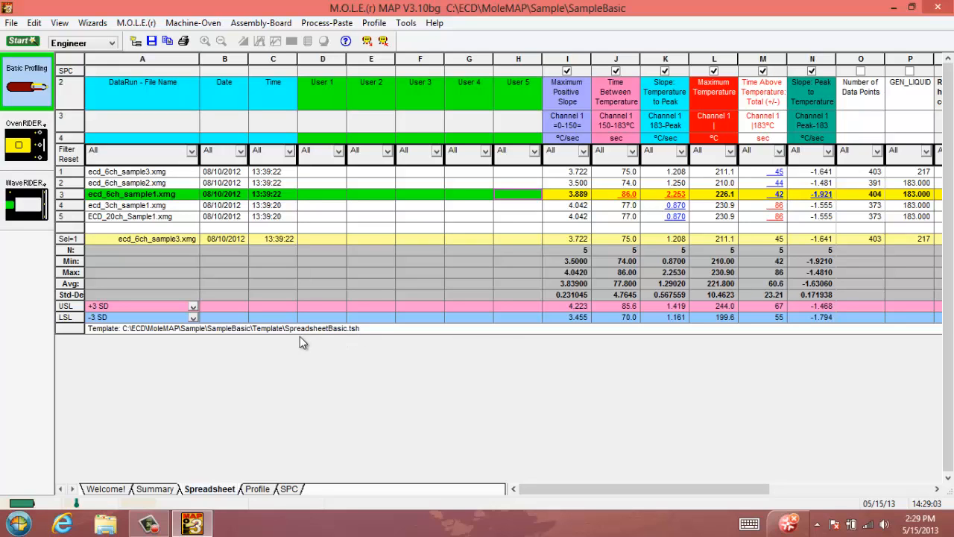
{"action": "mouse_move", "coordinate": [360, 335]}
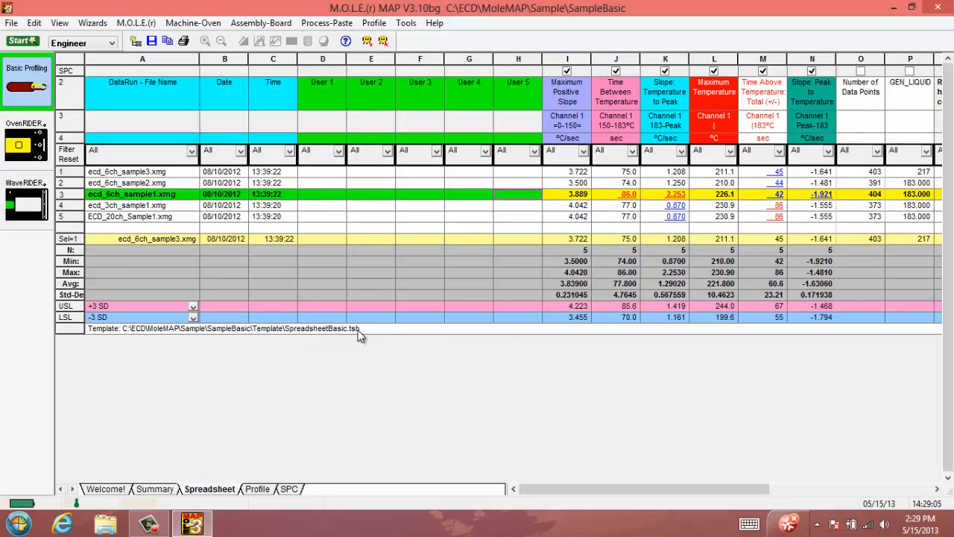
{"action": "mouse_move", "coordinate": [645, 266]}
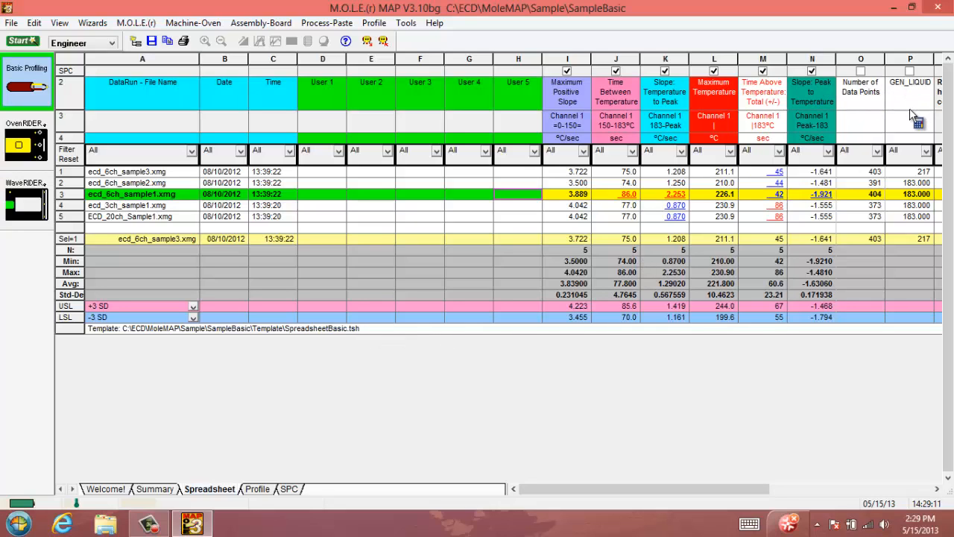
{"action": "mouse_move", "coordinate": [910, 237]}
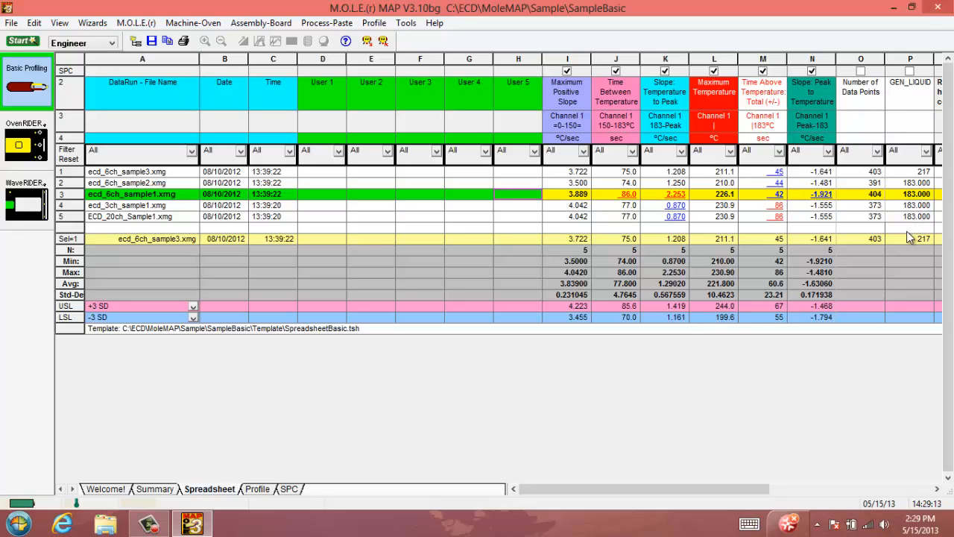
{"action": "mouse_move", "coordinate": [861, 239]}
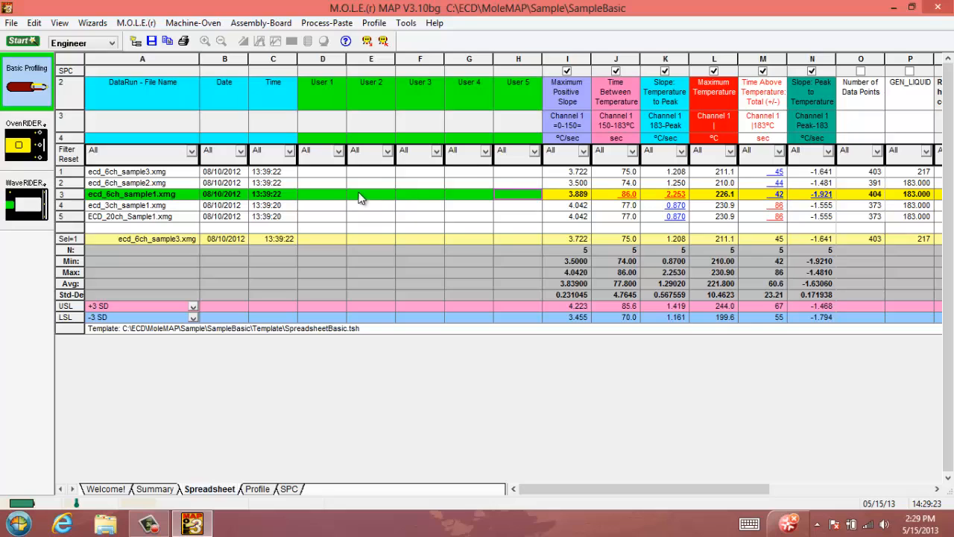
{"action": "mouse_move", "coordinate": [533, 90]}
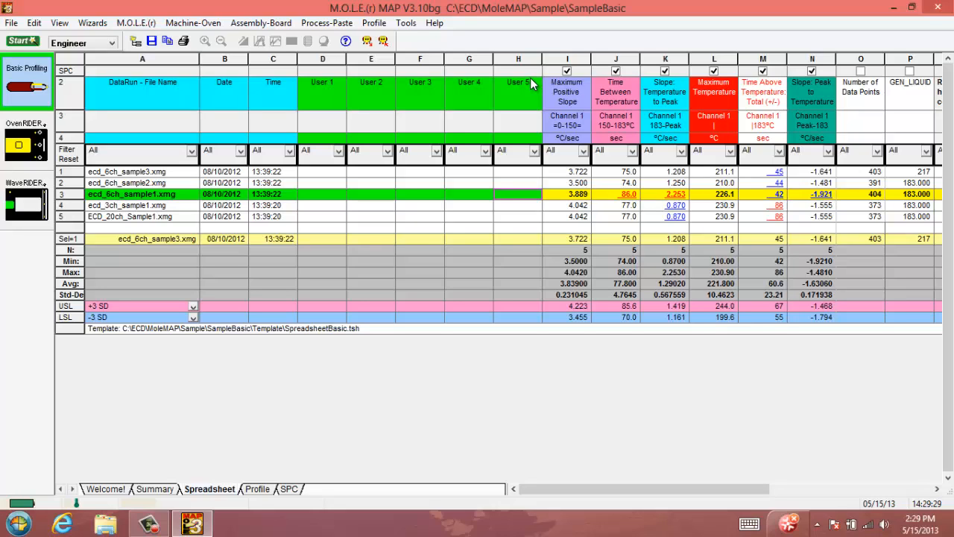
{"action": "mouse_move", "coordinate": [408, 123]}
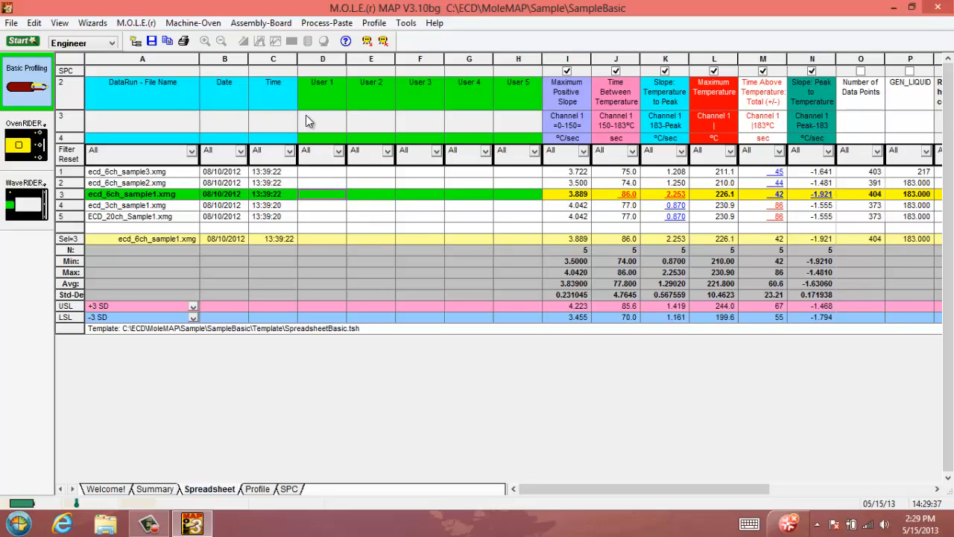
Label the User 1 and User 2 columns LINE # and OPERATOR.
{"action": "left_click", "coordinate": [322, 121]}
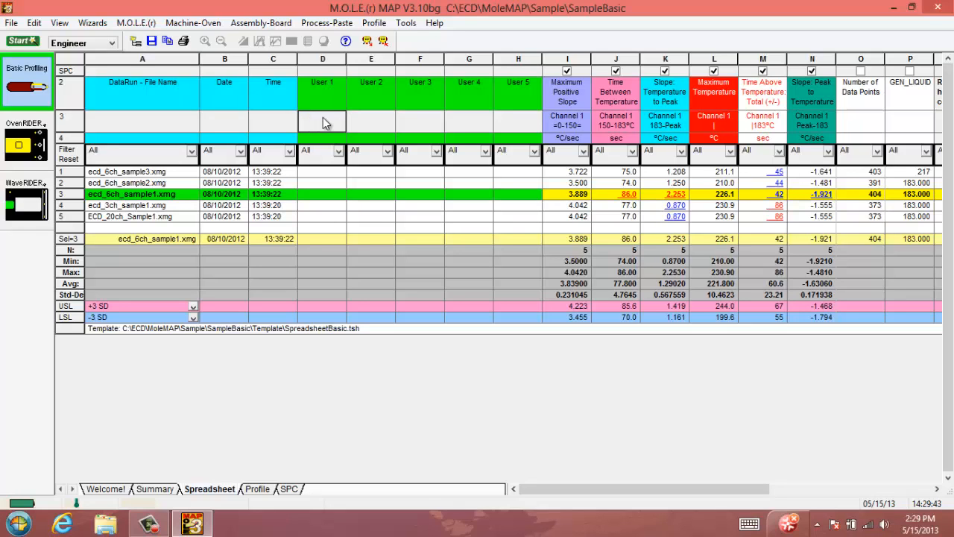
{"action": "type", "text": "LINE #"}
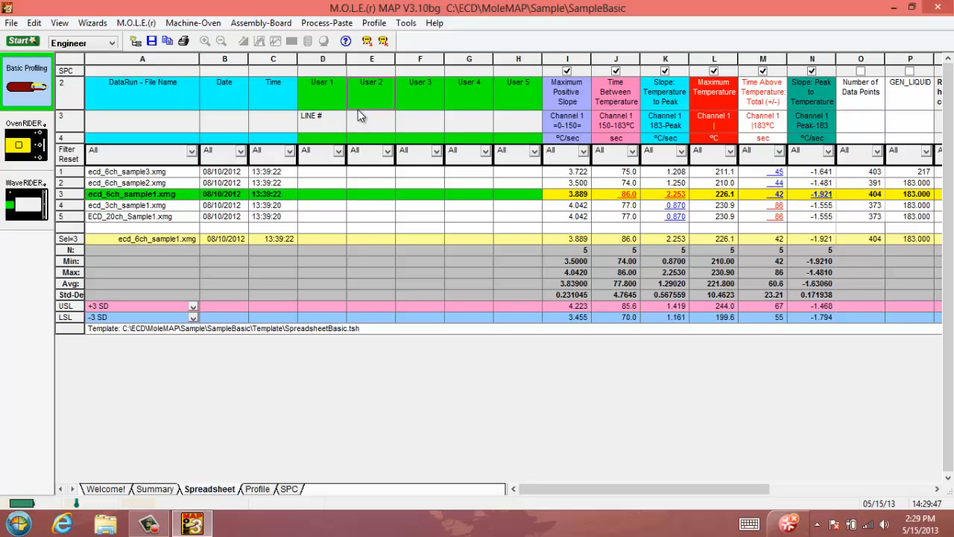
{"action": "type", "text": "OPERATOR"}
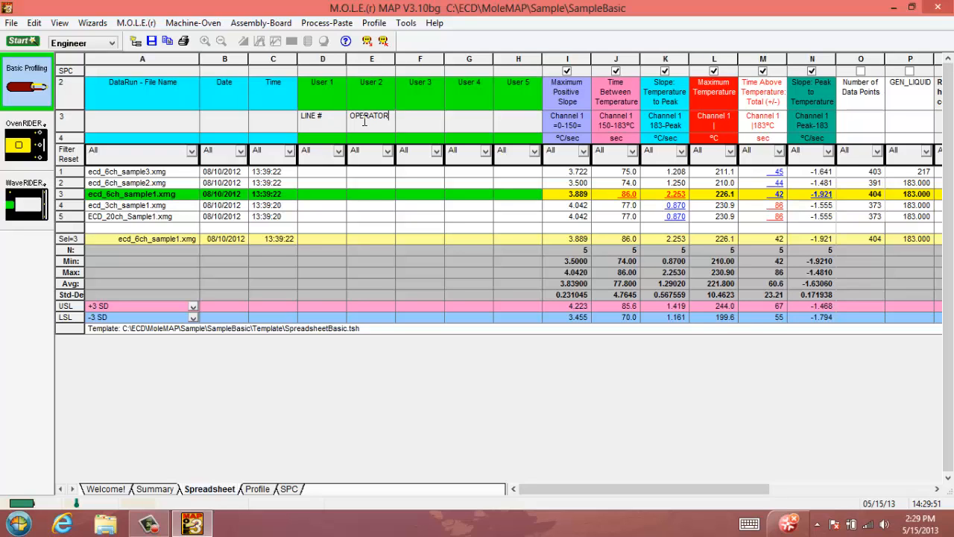
Enter LINE 2 and operator Carson for run ecd_6ch_sample3.xmg.
{"action": "left_click", "coordinate": [141, 172]}
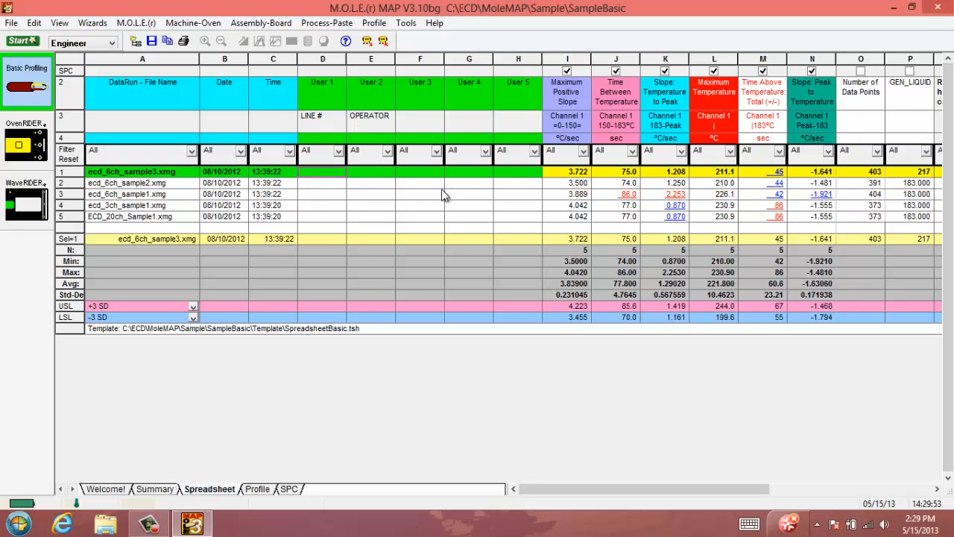
{"action": "mouse_move", "coordinate": [440, 196]}
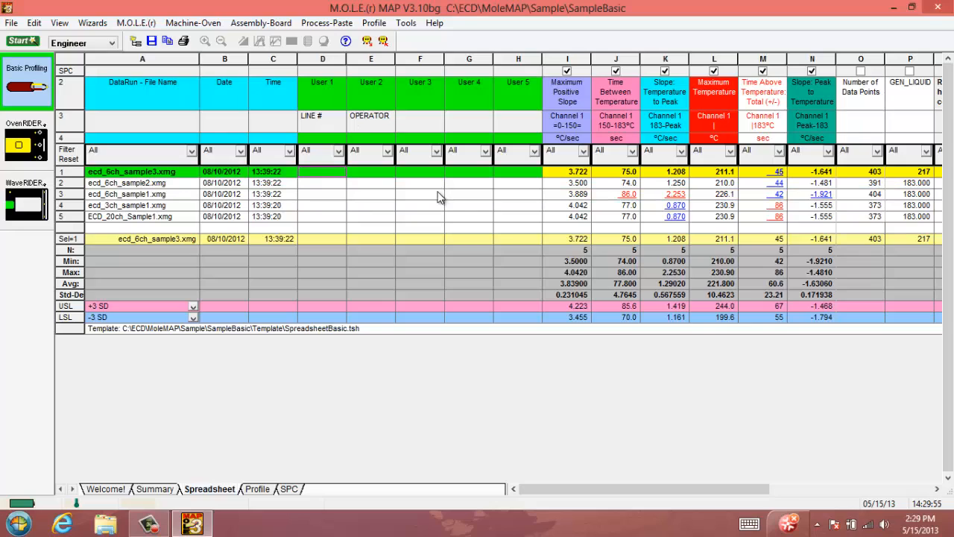
{"action": "type", "text": "LINE 2"}
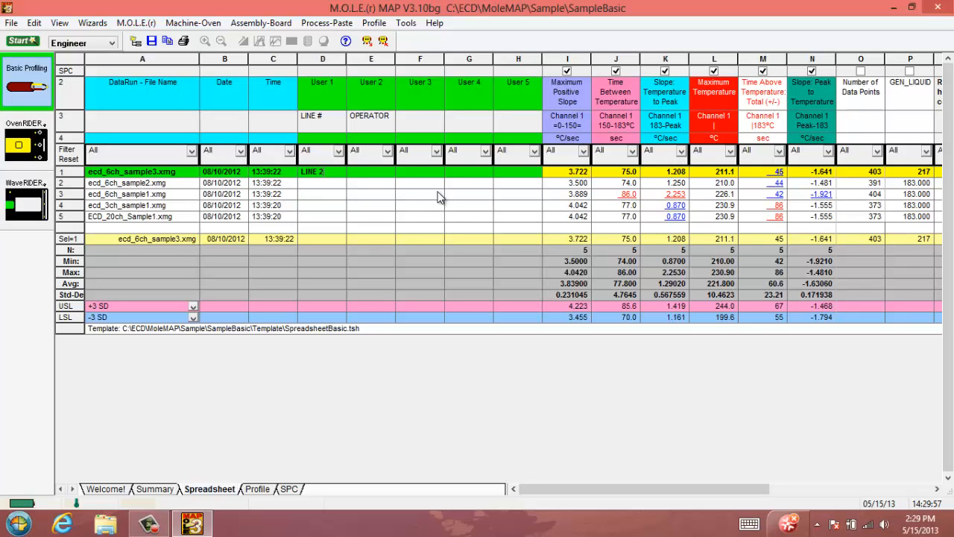
{"action": "left_click", "coordinate": [371, 171]}
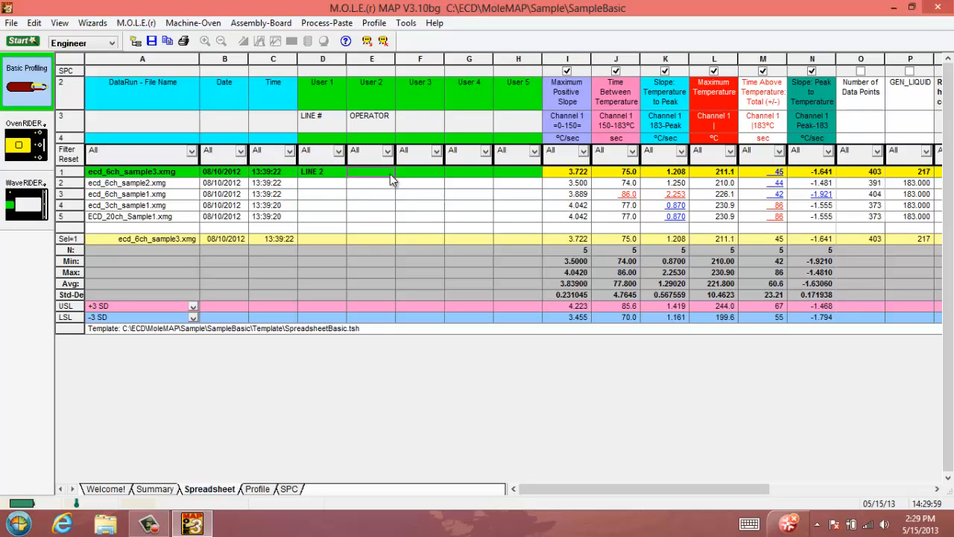
{"action": "type", "text": "C"}
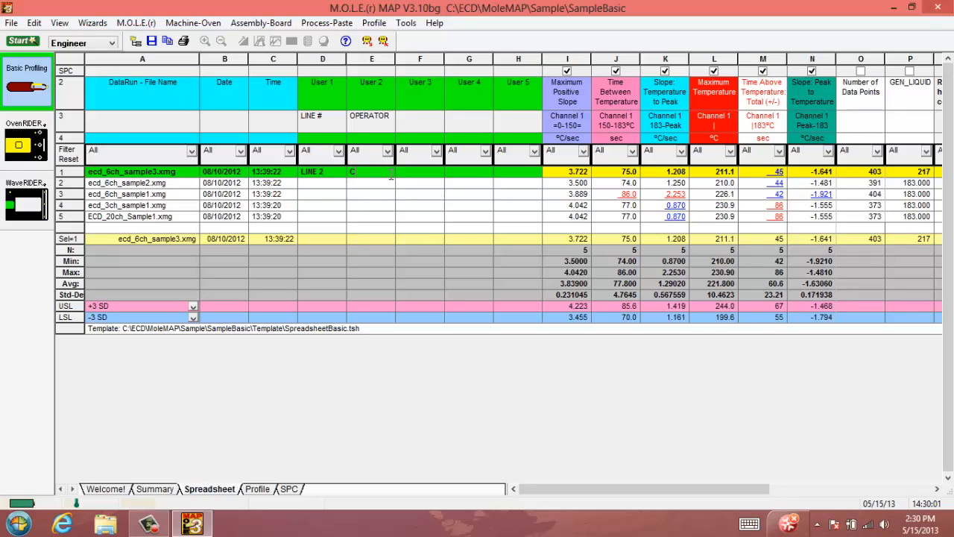
{"action": "type", "text": "Carson"}
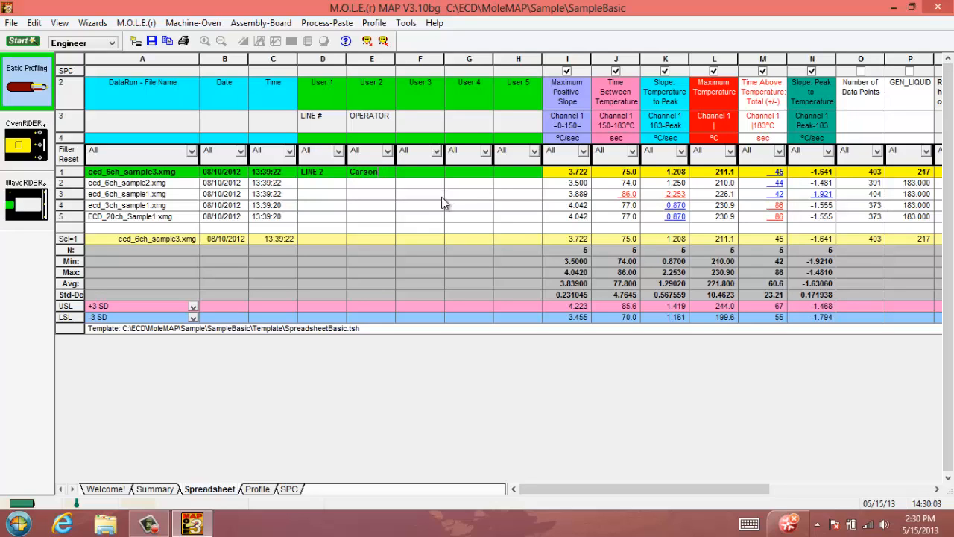
{"action": "mouse_move", "coordinate": [313, 456]}
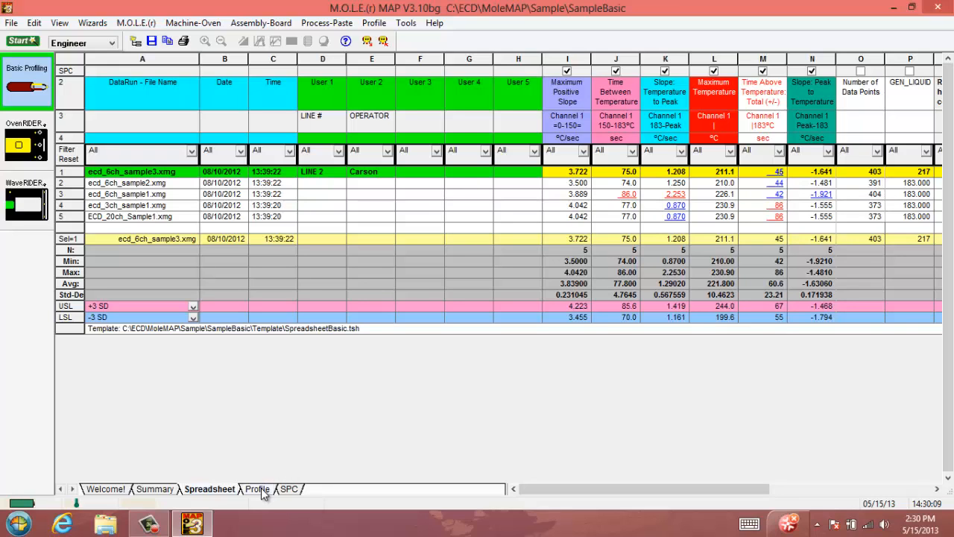
Show the User 1–5 spreadsheet values as labels on the ecd_6ch_sample3 profile graph.
{"action": "left_click", "coordinate": [258, 488]}
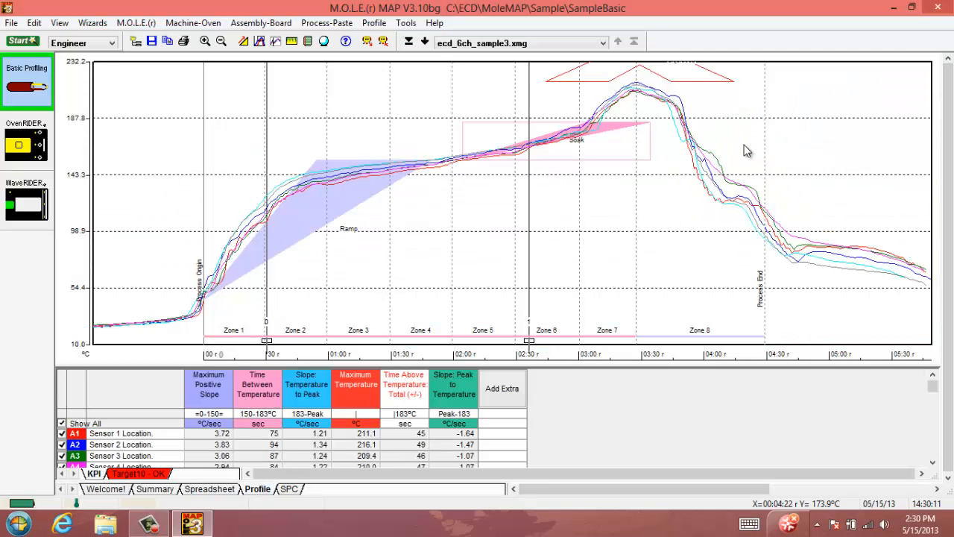
{"action": "right_click", "coordinate": [748, 151]}
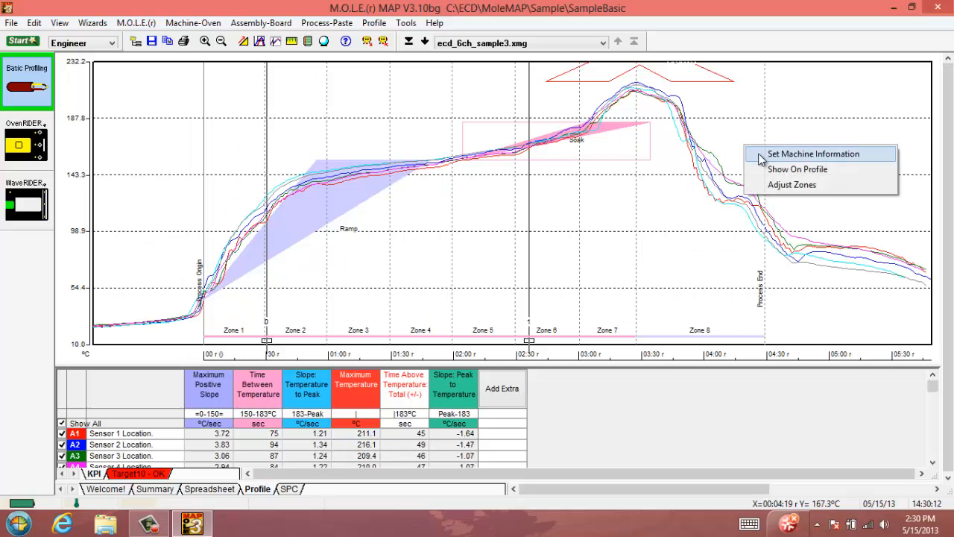
{"action": "left_click", "coordinate": [797, 169]}
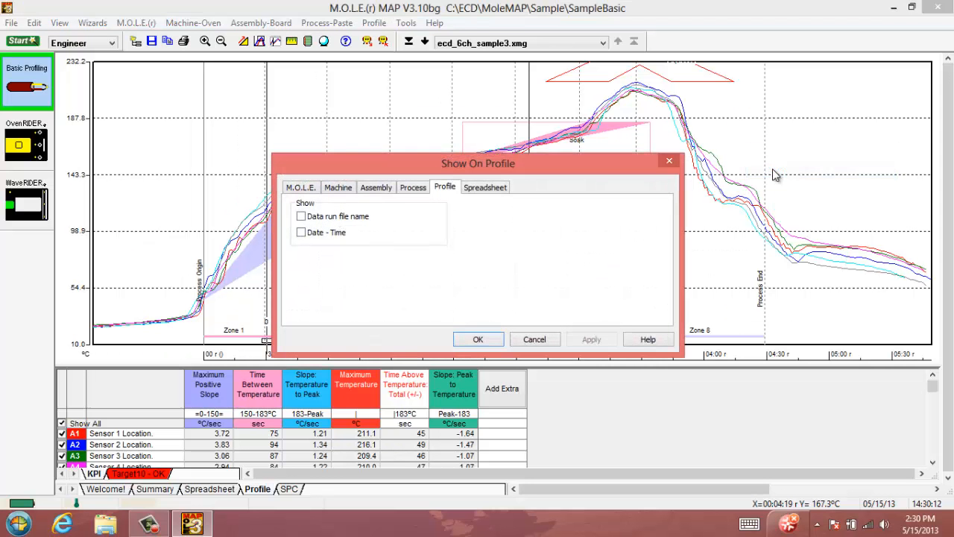
{"action": "left_click", "coordinate": [484, 187]}
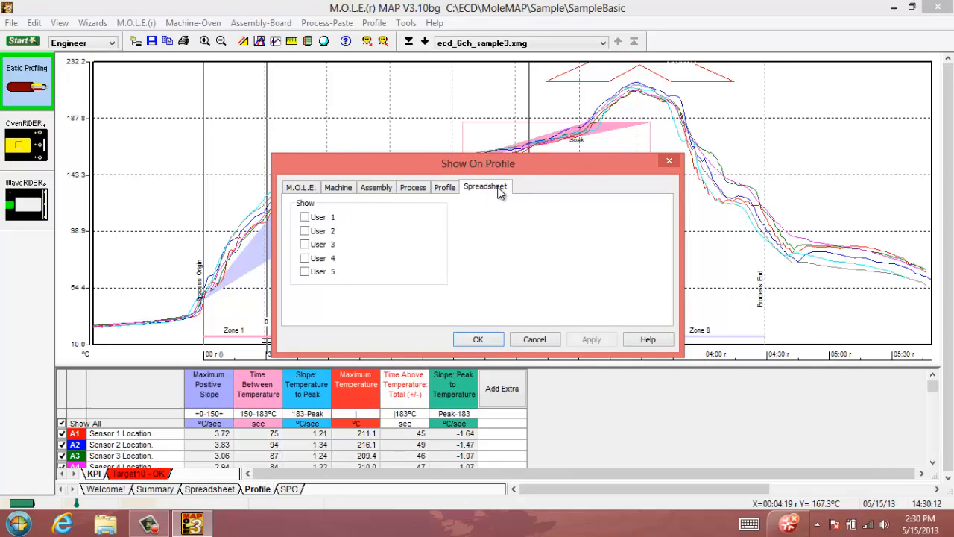
{"action": "left_click", "coordinate": [304, 216]}
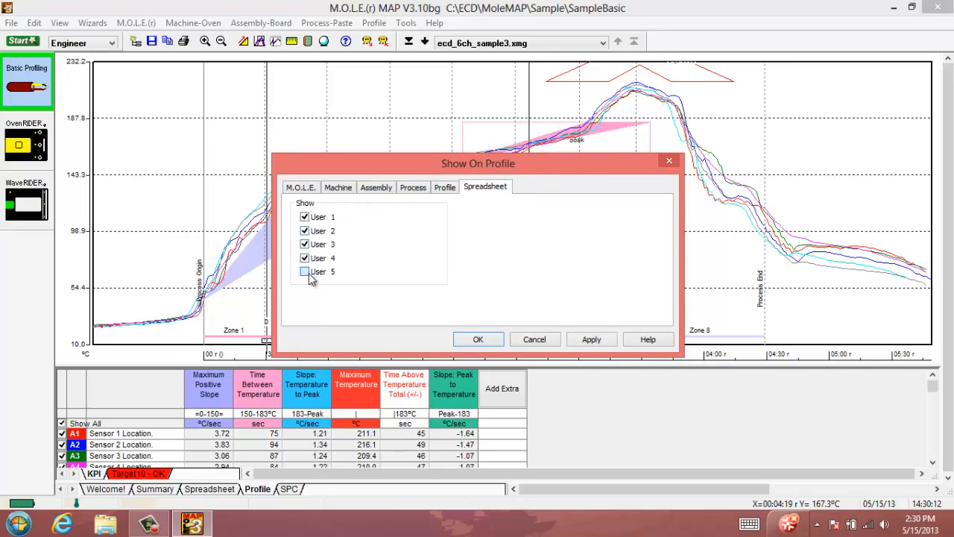
{"action": "left_click", "coordinate": [305, 272]}
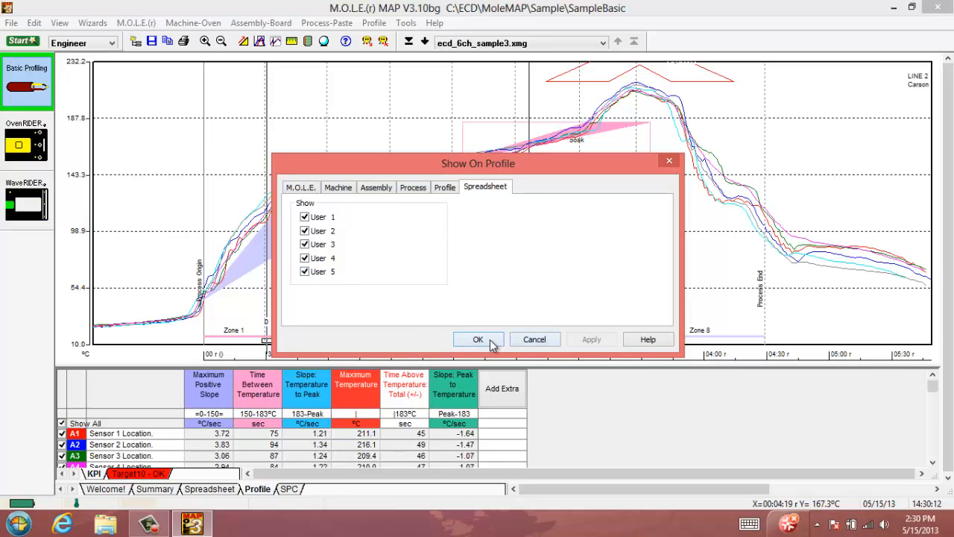
{"action": "left_click", "coordinate": [478, 340]}
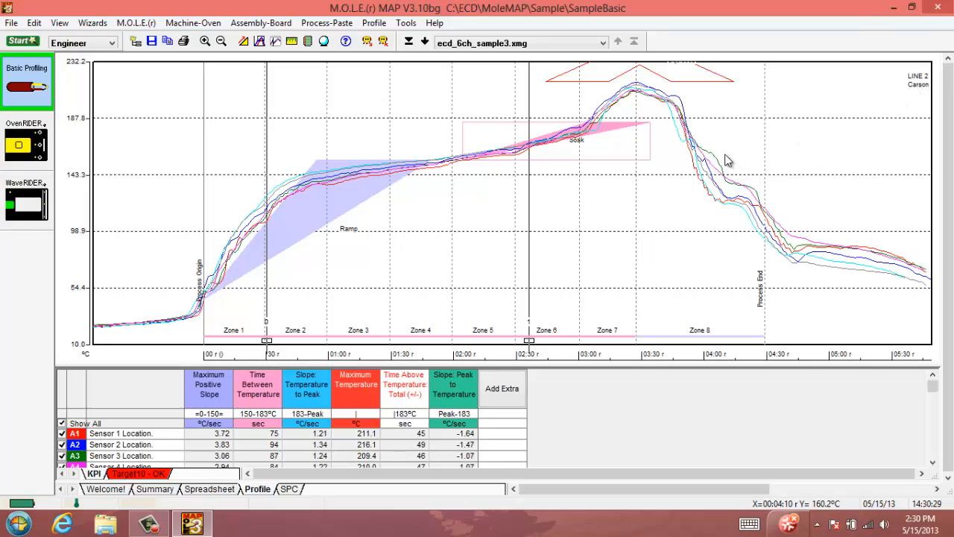
{"action": "mouse_move", "coordinate": [597, 350]}
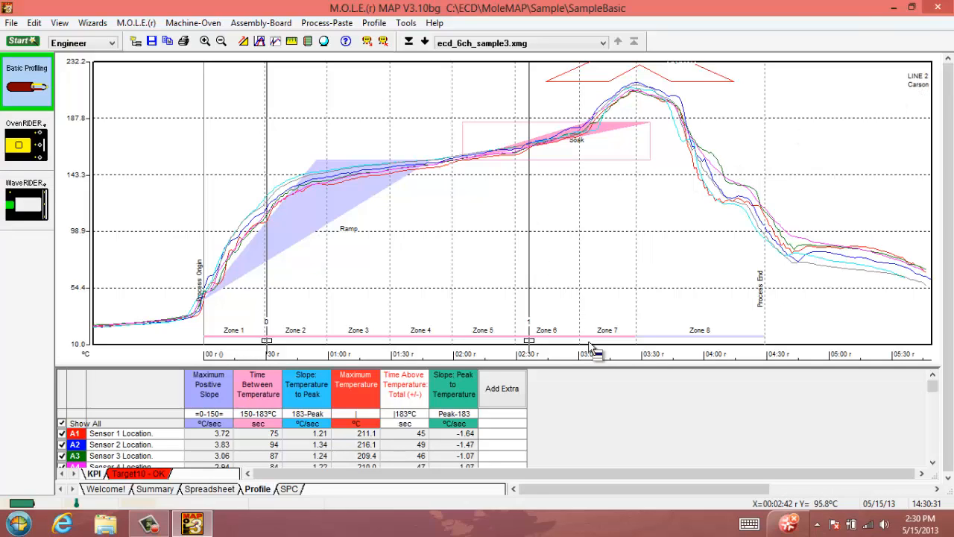
{"action": "mouse_move", "coordinate": [399, 458]}
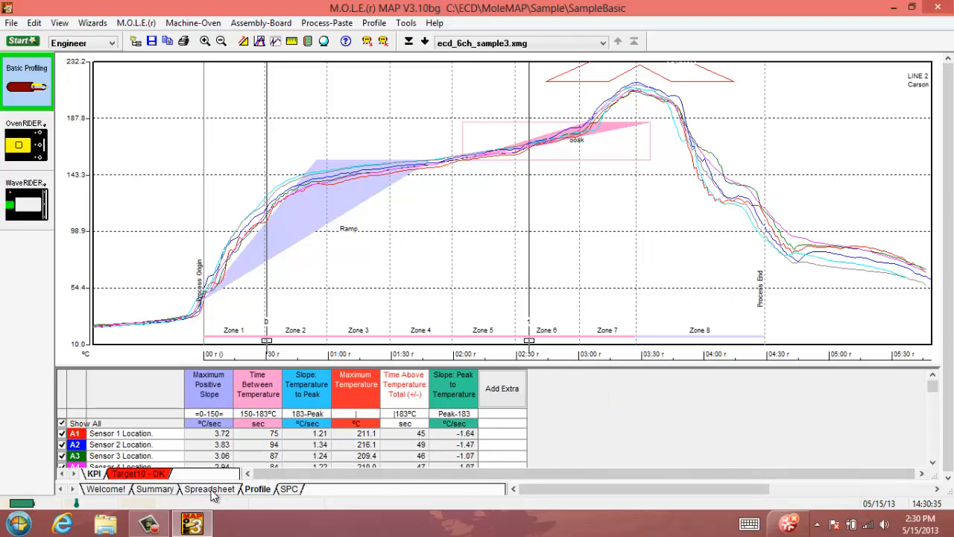
Return to the spreadsheet showing LINE 2 and Carson for ecd_6ch_sample3.
{"action": "left_click", "coordinate": [209, 489]}
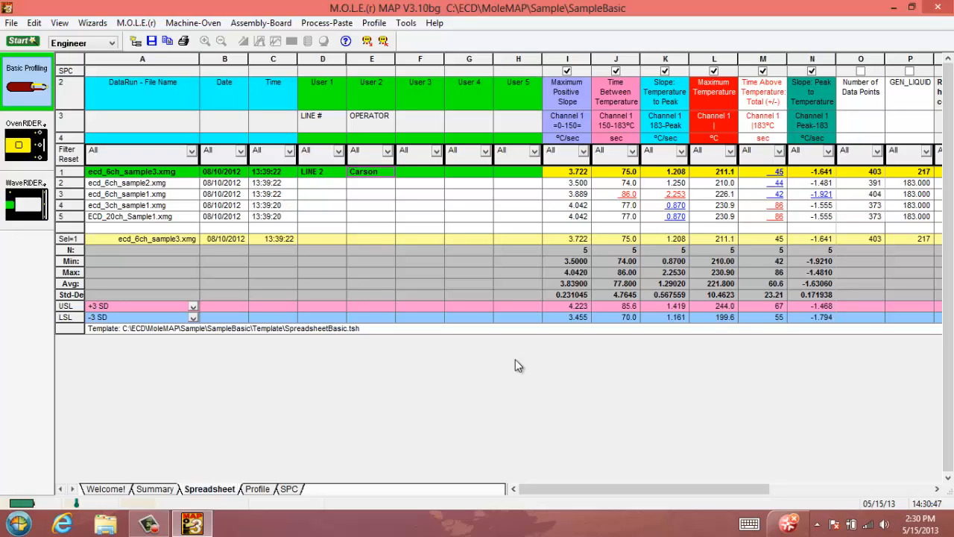
{"action": "mouse_move", "coordinate": [387, 129]}
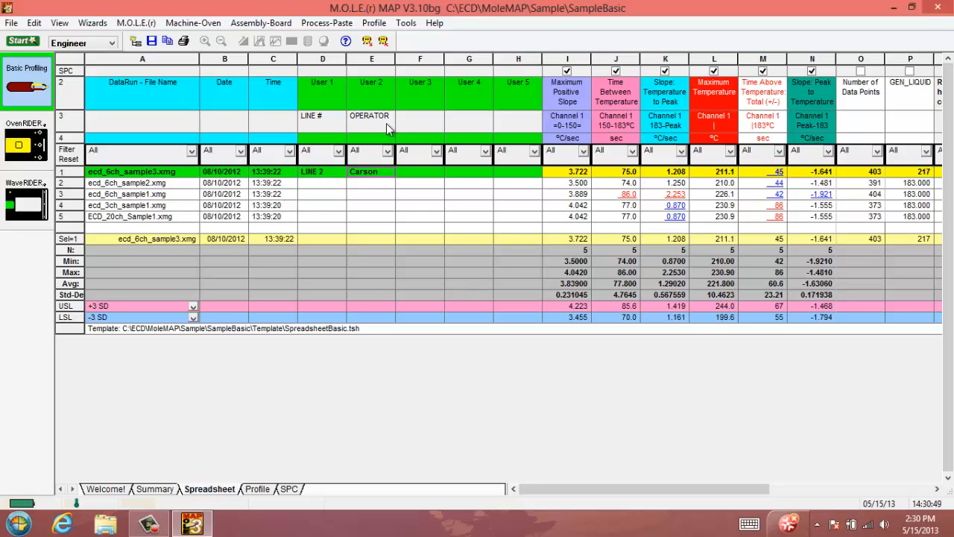
{"action": "mouse_move", "coordinate": [456, 131]}
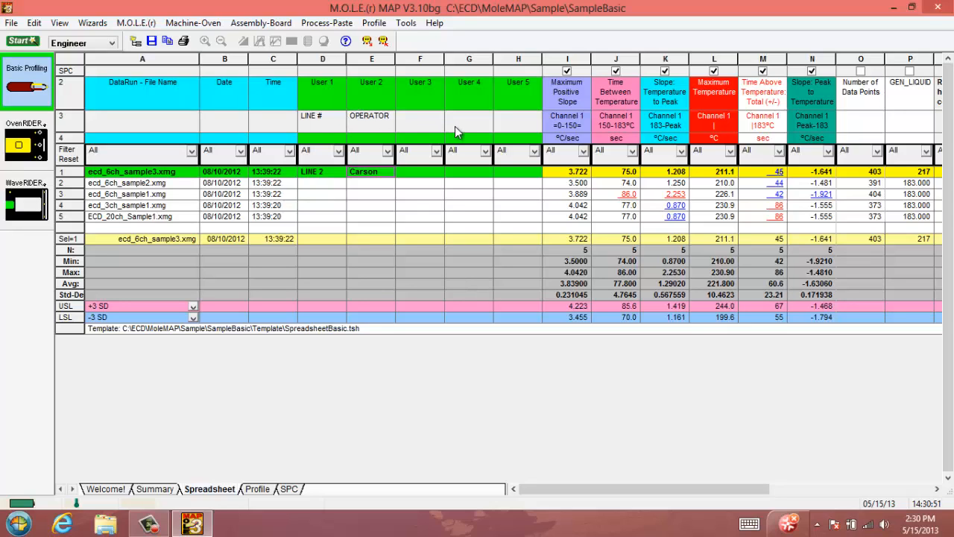